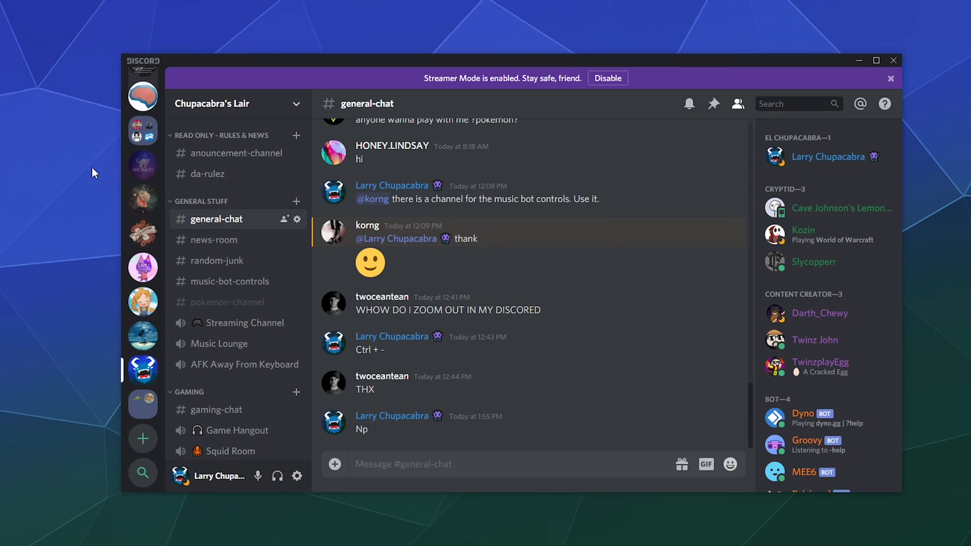
{"action": "mouse_move", "coordinate": [142, 198]}
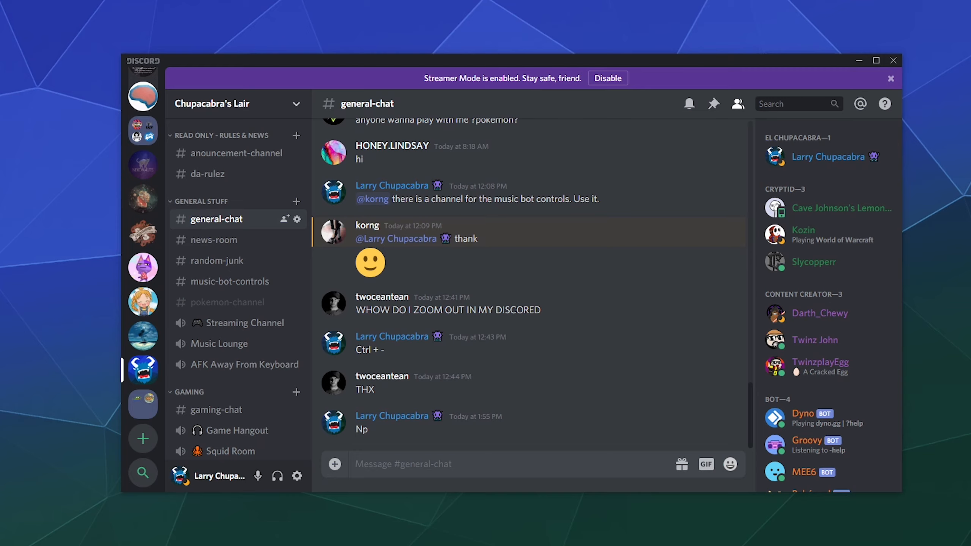
{"action": "mouse_move", "coordinate": [51, 316]}
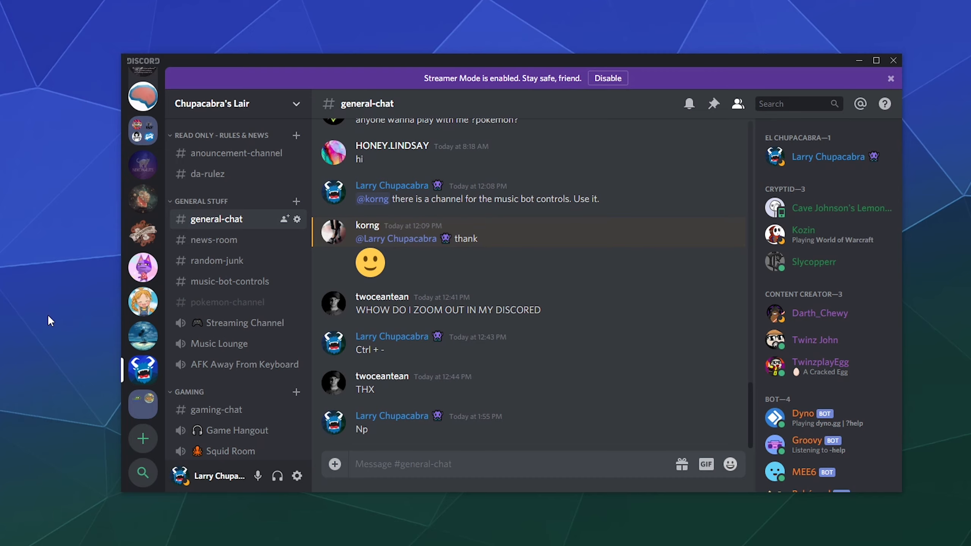
{"action": "mouse_move", "coordinate": [142, 370]}
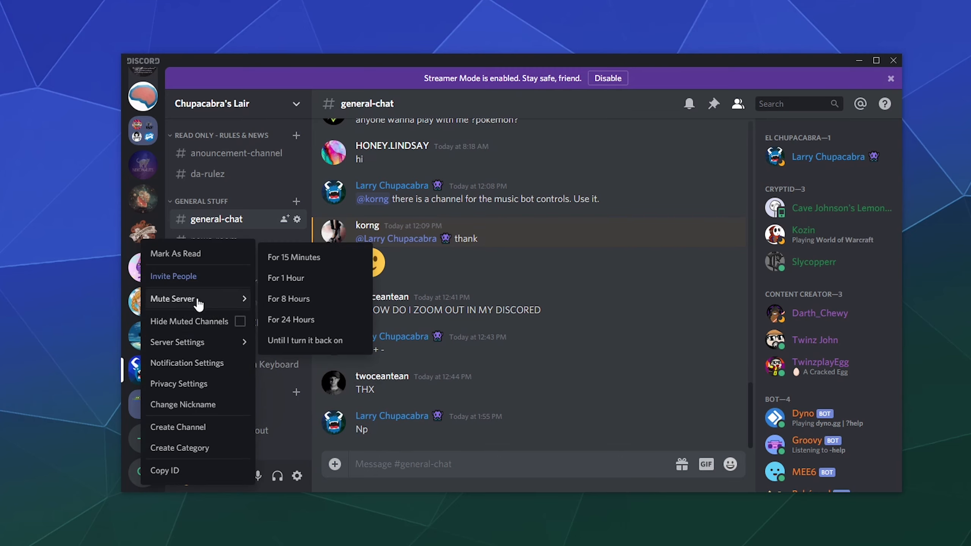
{"action": "mouse_move", "coordinate": [298, 257]}
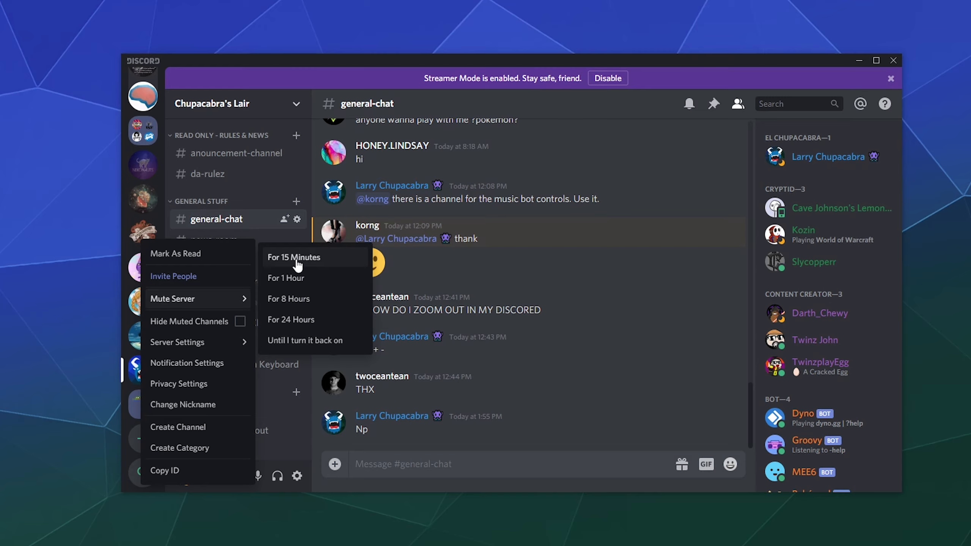
{"action": "mouse_move", "coordinate": [334, 299]}
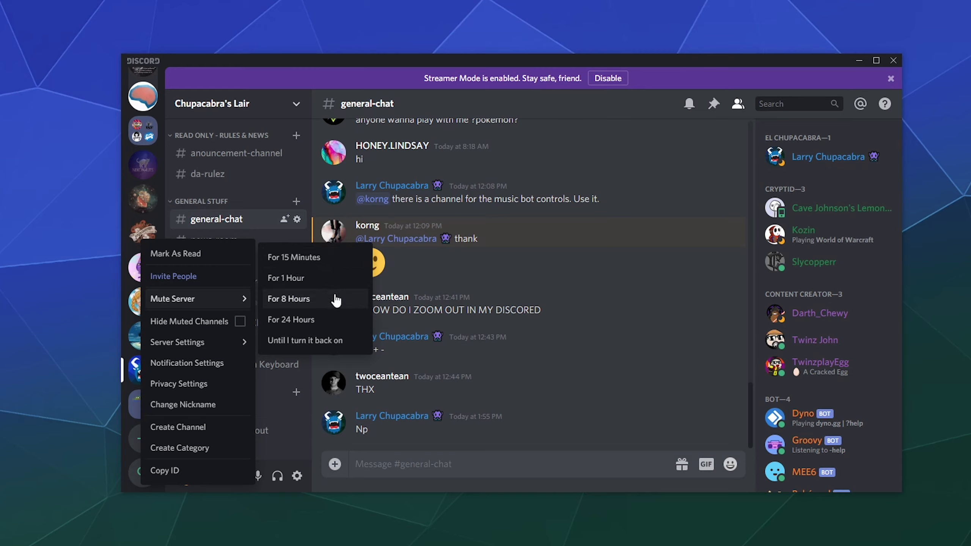
{"action": "mouse_move", "coordinate": [330, 346]}
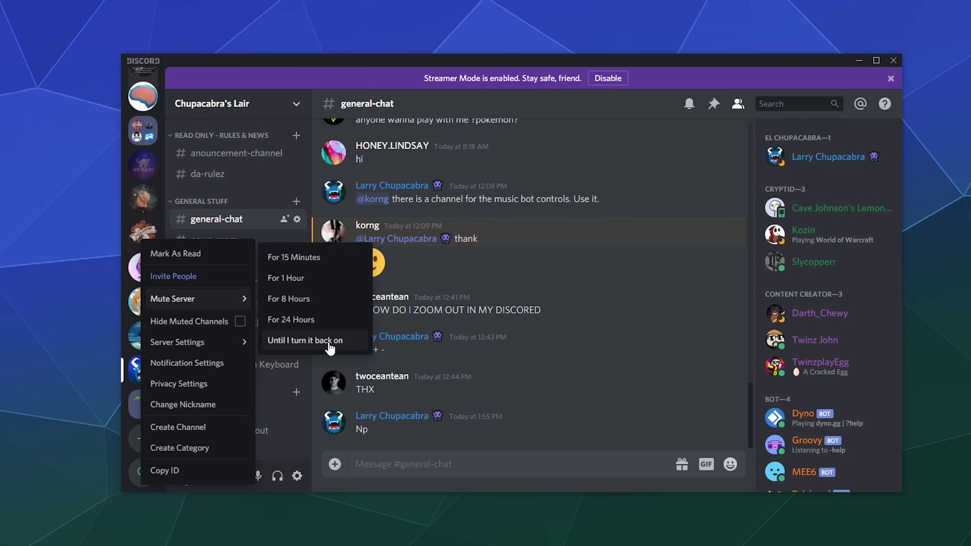
{"action": "mouse_move", "coordinate": [222, 302]}
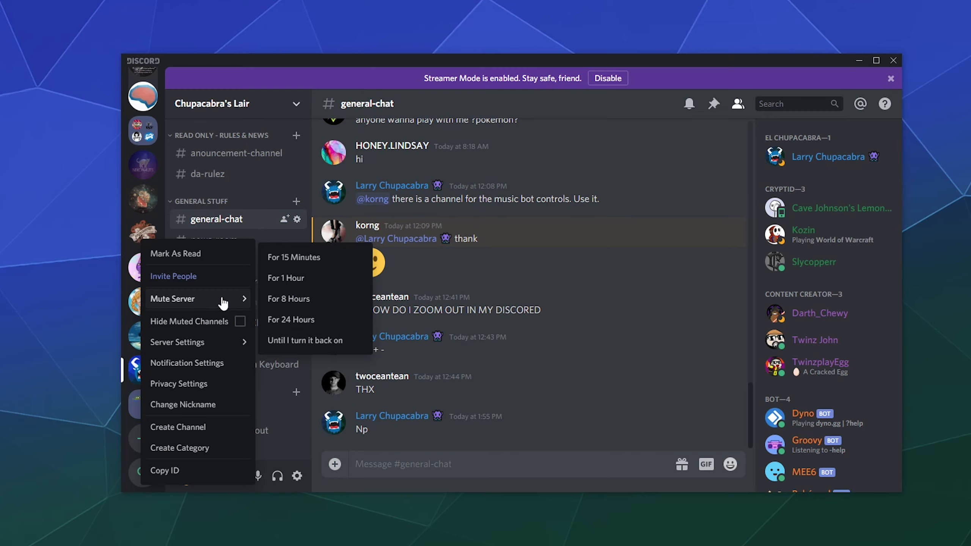
{"action": "mouse_move", "coordinate": [204, 365]}
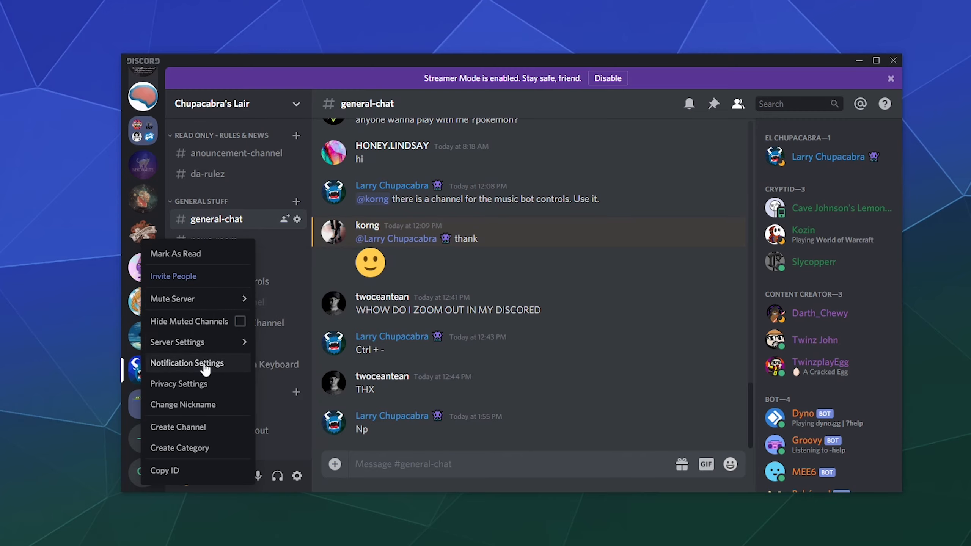
{"action": "left_click", "coordinate": [188, 363]}
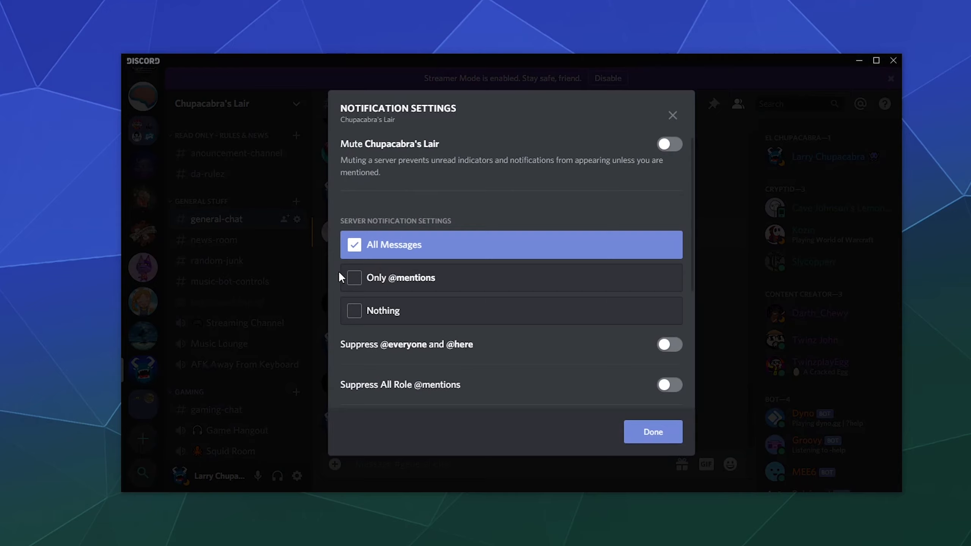
{"action": "left_click", "coordinate": [400, 278]}
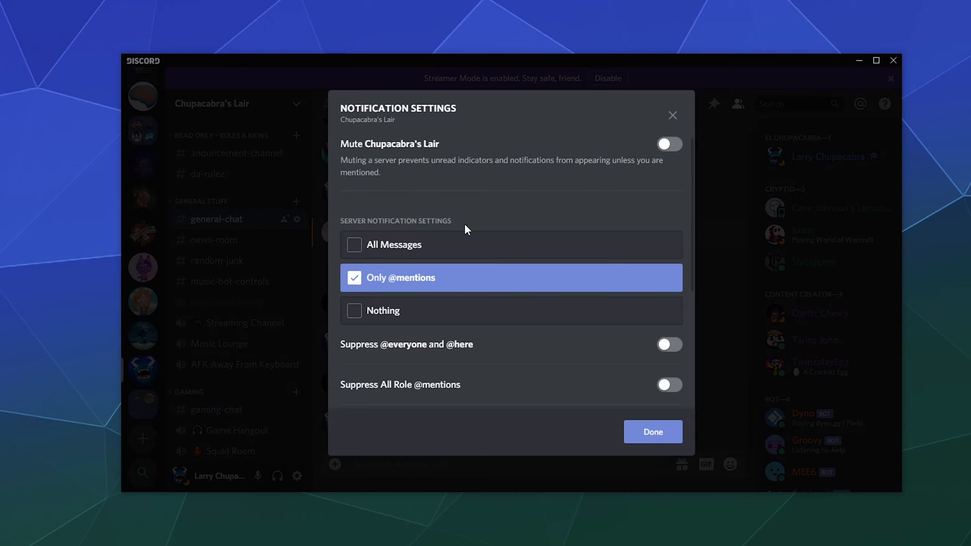
{"action": "mouse_move", "coordinate": [564, 127]}
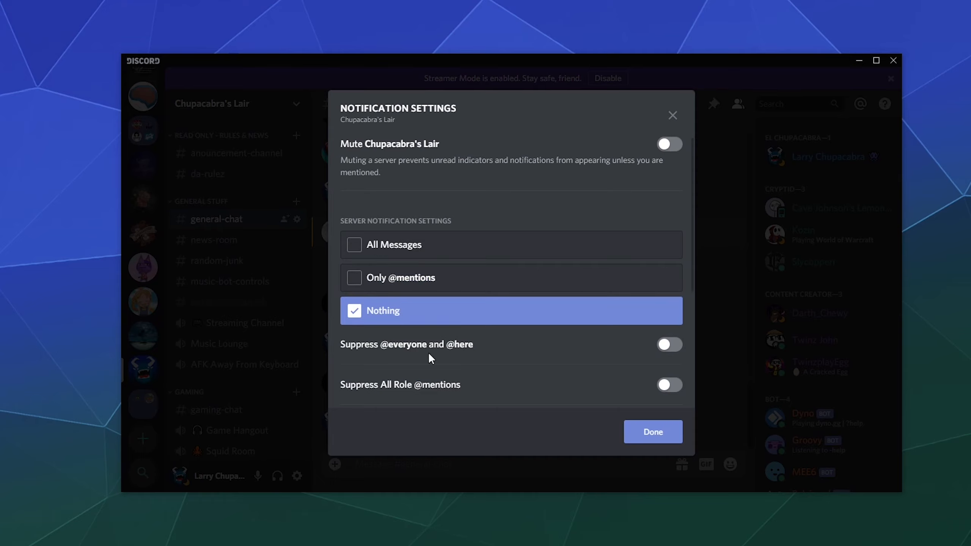
{"action": "mouse_move", "coordinate": [416, 347]}
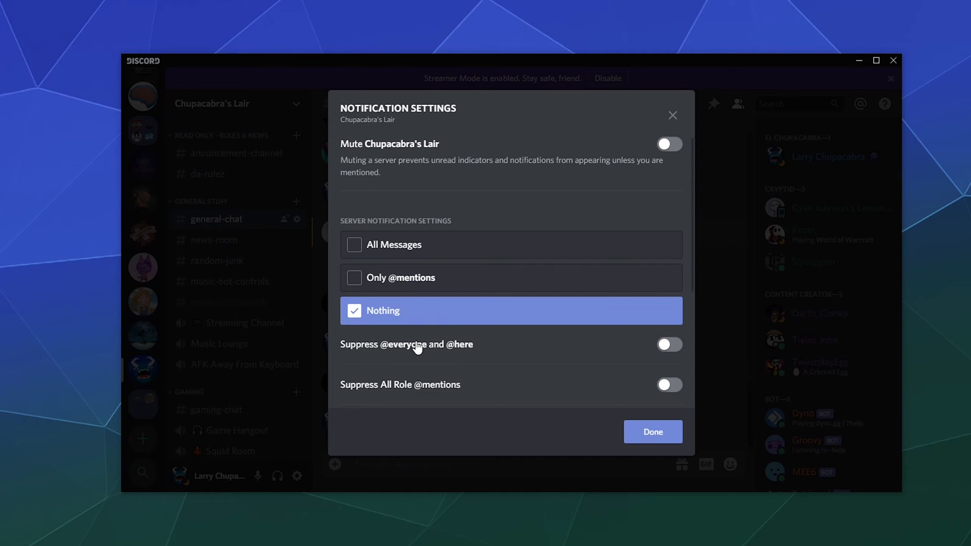
{"action": "left_click", "coordinate": [669, 345]}
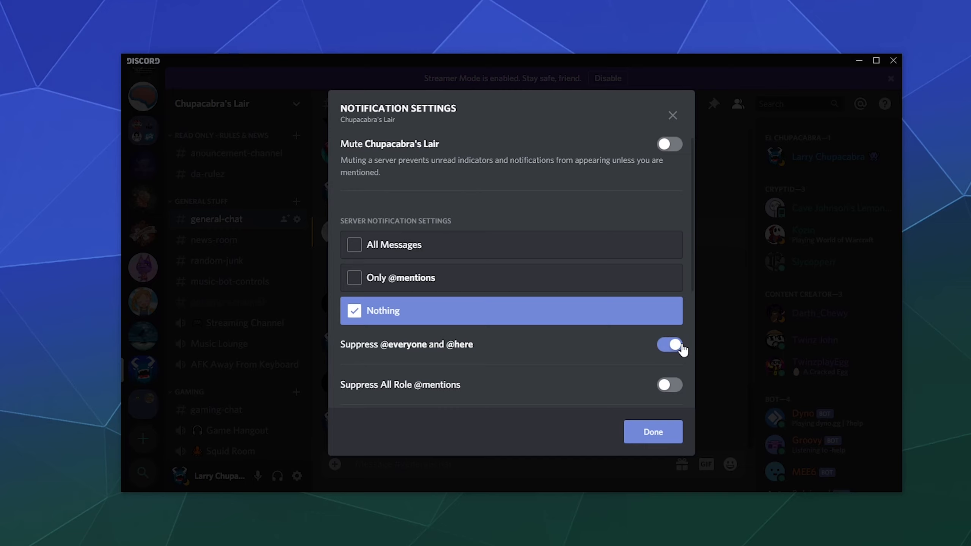
{"action": "scroll", "scroll_direction": "down", "scroll_amount": 3}
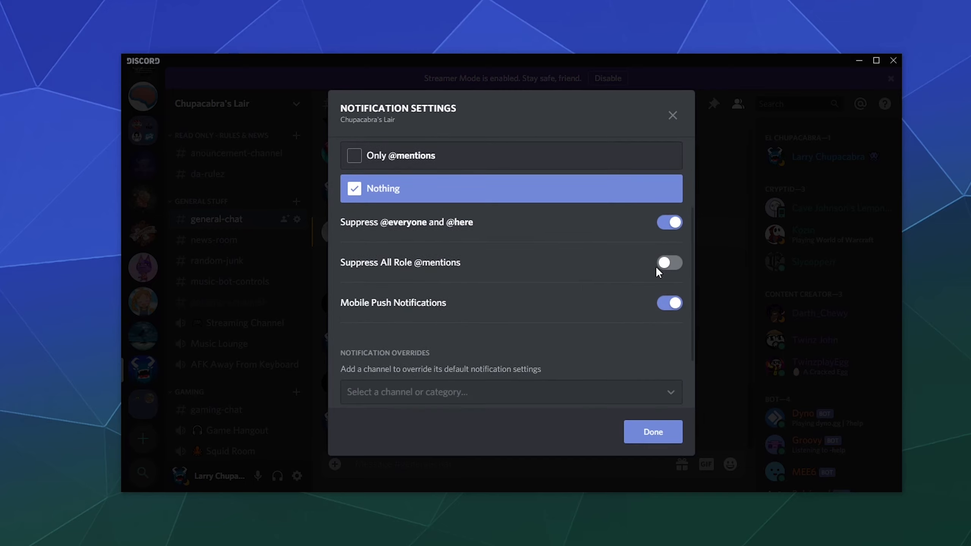
{"action": "mouse_move", "coordinate": [656, 278]}
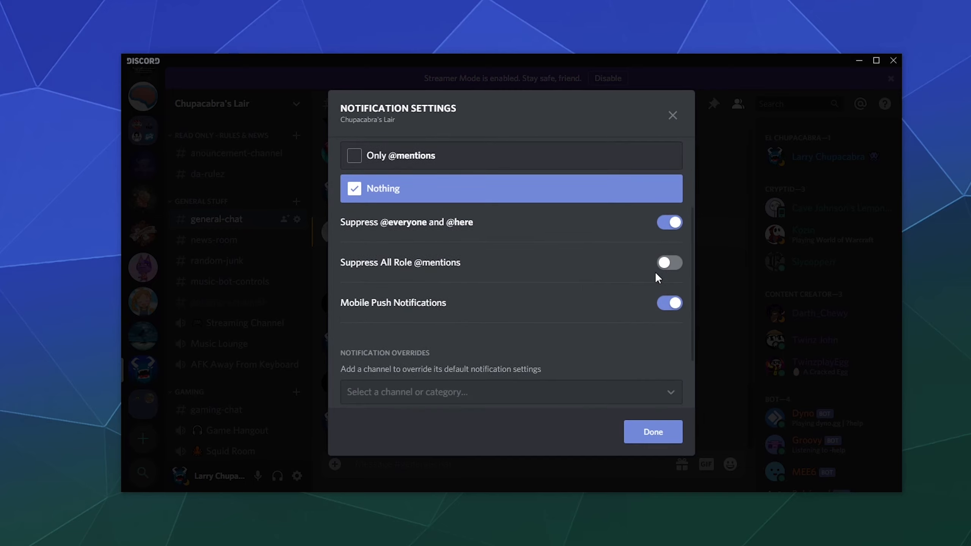
{"action": "mouse_move", "coordinate": [670, 263]}
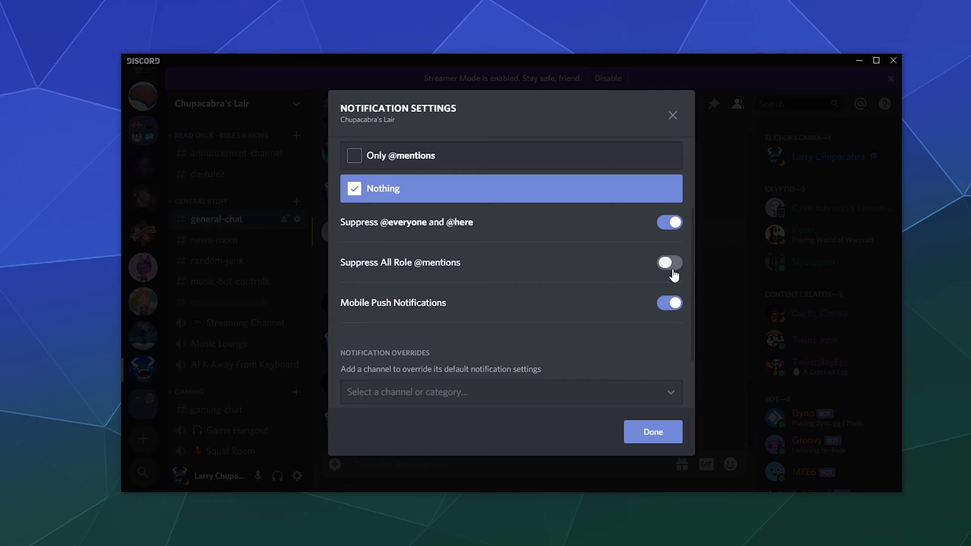
{"action": "left_click", "coordinate": [669, 262]}
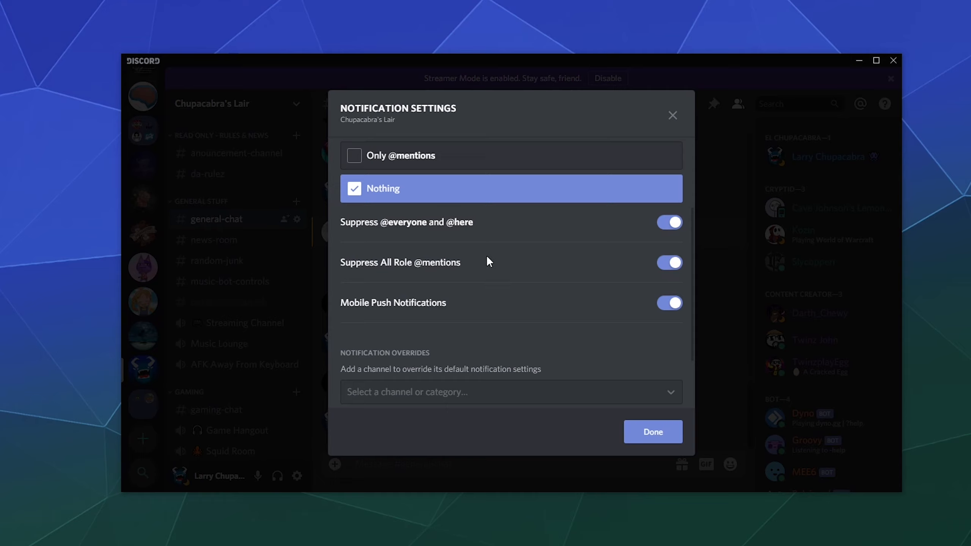
{"action": "mouse_move", "coordinate": [646, 307]}
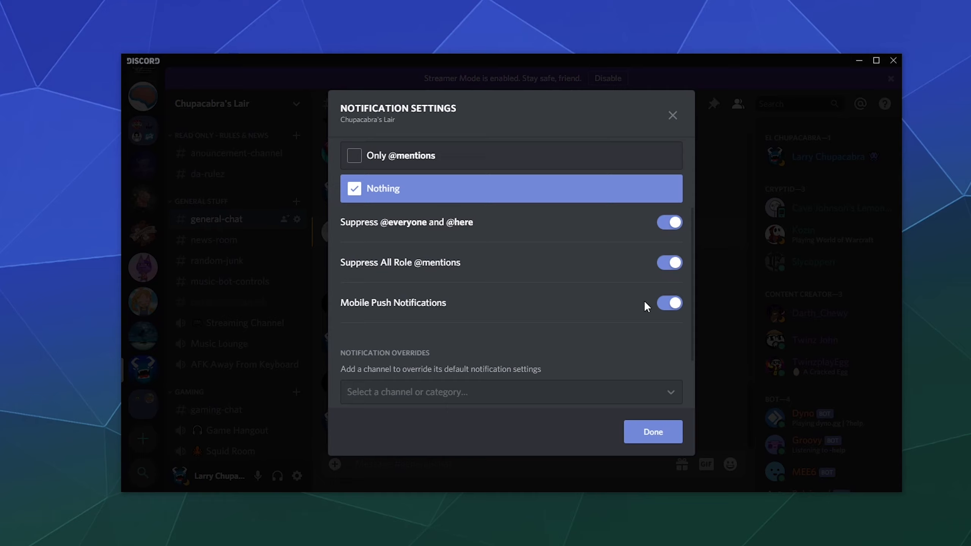
Leave Mobile Push Notifications off, review the pokemon-channel override, and confirm with Done.
{"action": "left_click", "coordinate": [669, 303]}
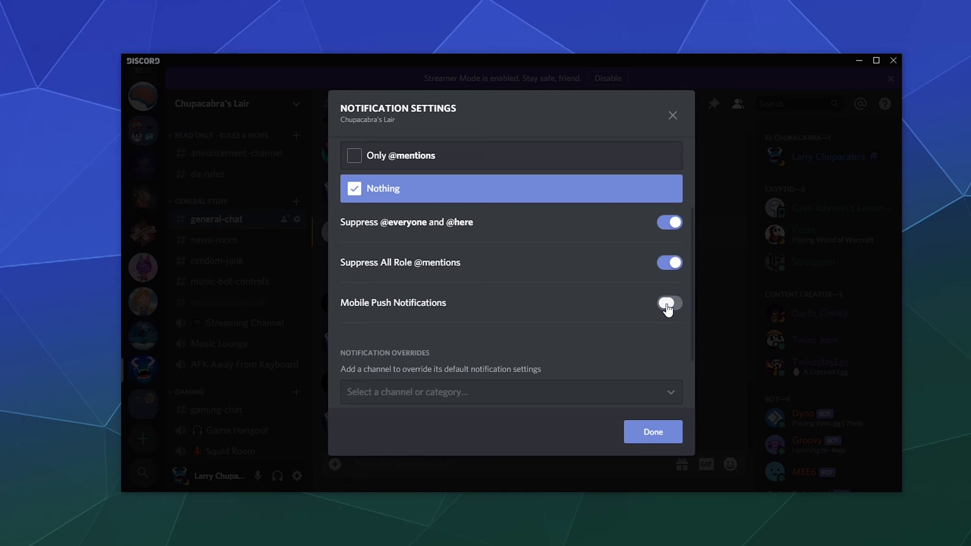
{"action": "left_click", "coordinate": [669, 303]}
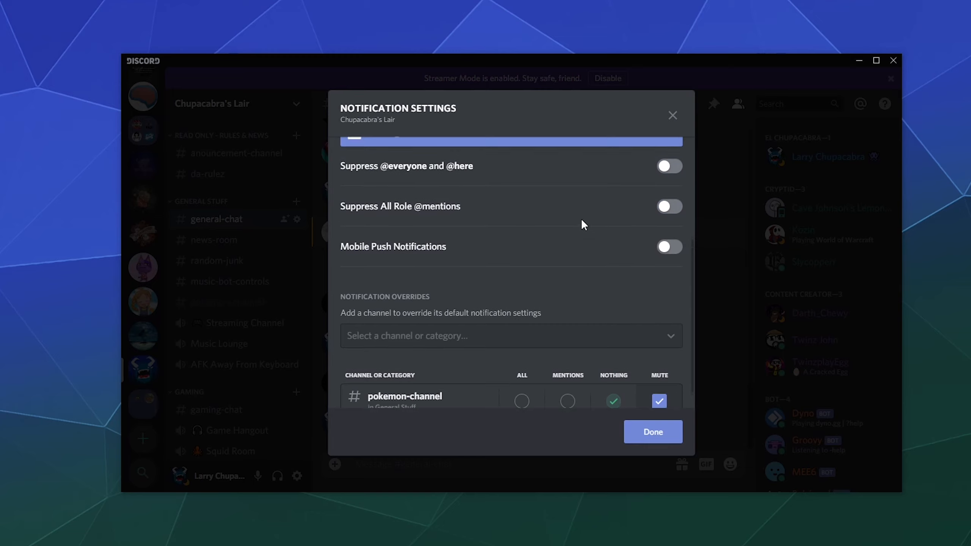
{"action": "scroll", "scroll_direction": "up", "scroll_amount": 3}
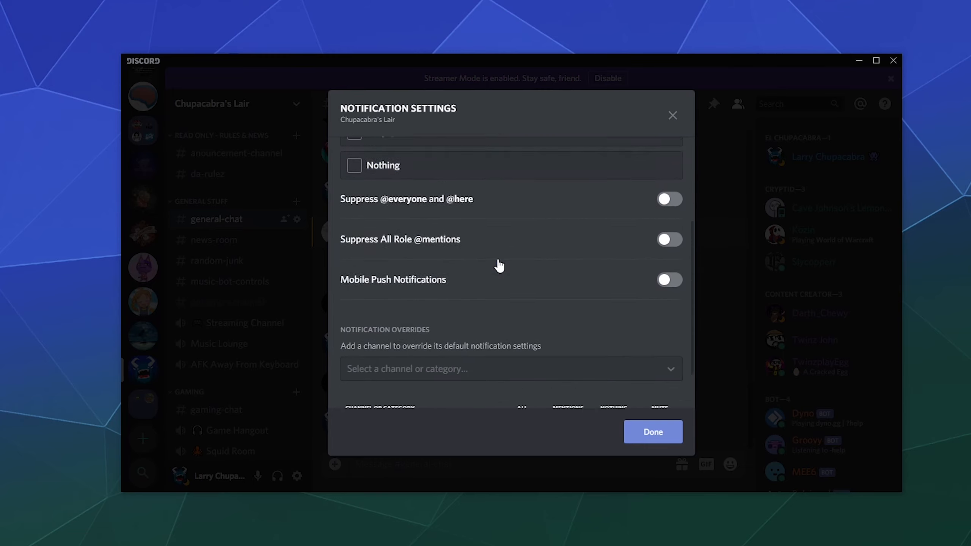
{"action": "scroll", "scroll_direction": "down", "scroll_amount": 3}
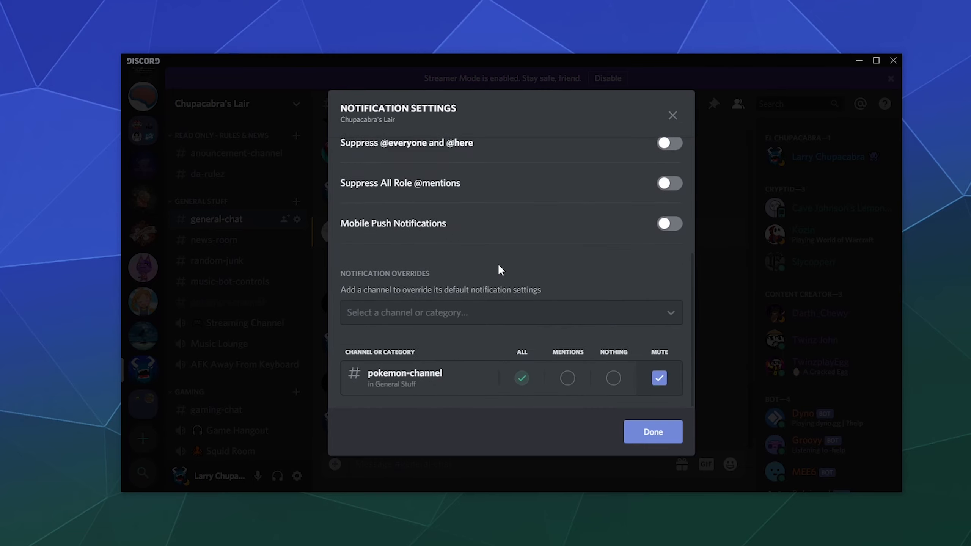
{"action": "left_click", "coordinate": [652, 432]}
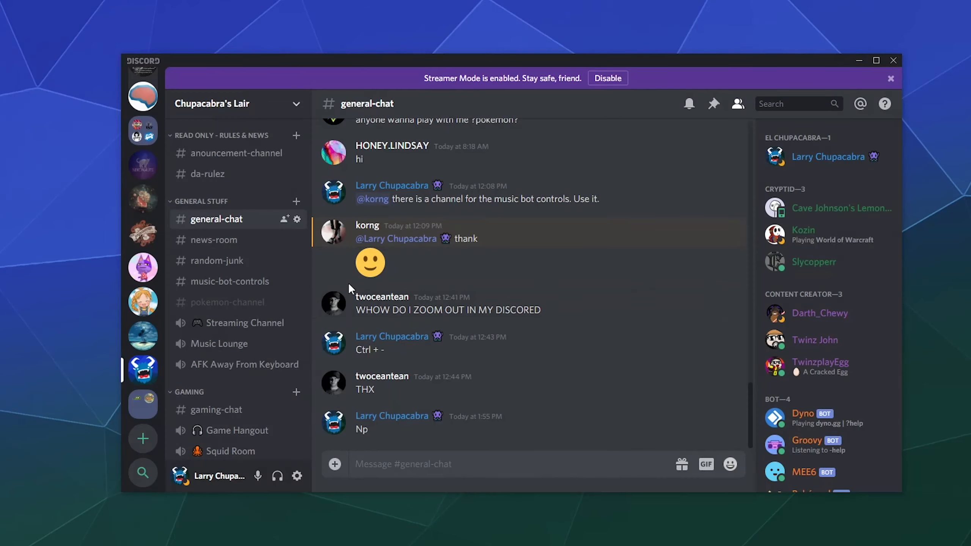
{"action": "mouse_move", "coordinate": [369, 204]}
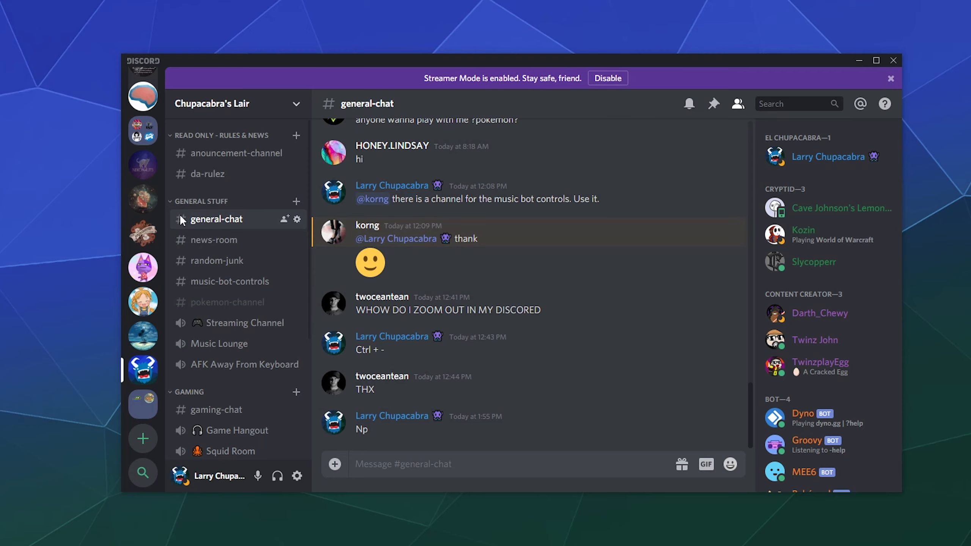
{"action": "mouse_move", "coordinate": [214, 240]}
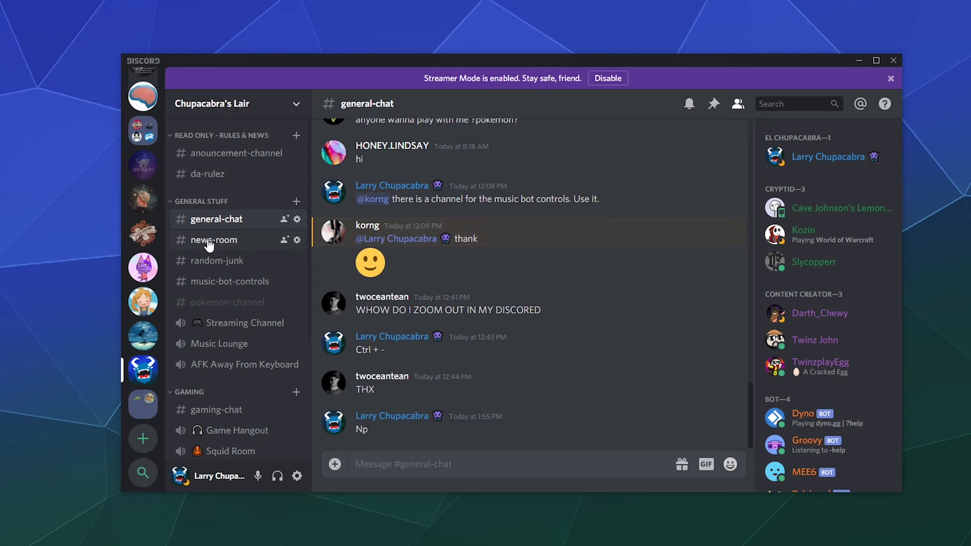
Mute news-room until manually unmuted and reopen its channel options.
{"action": "right_click", "coordinate": [214, 240]}
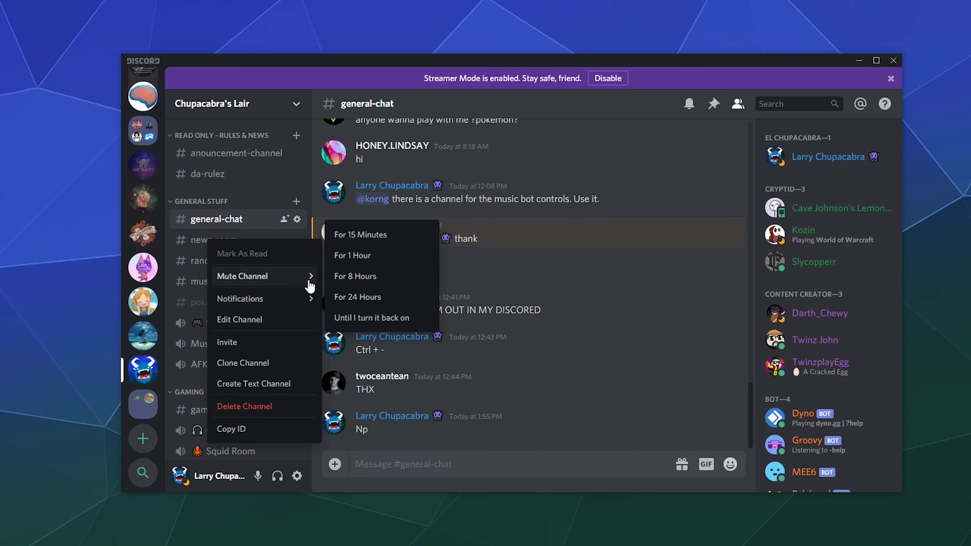
{"action": "mouse_move", "coordinate": [372, 318]}
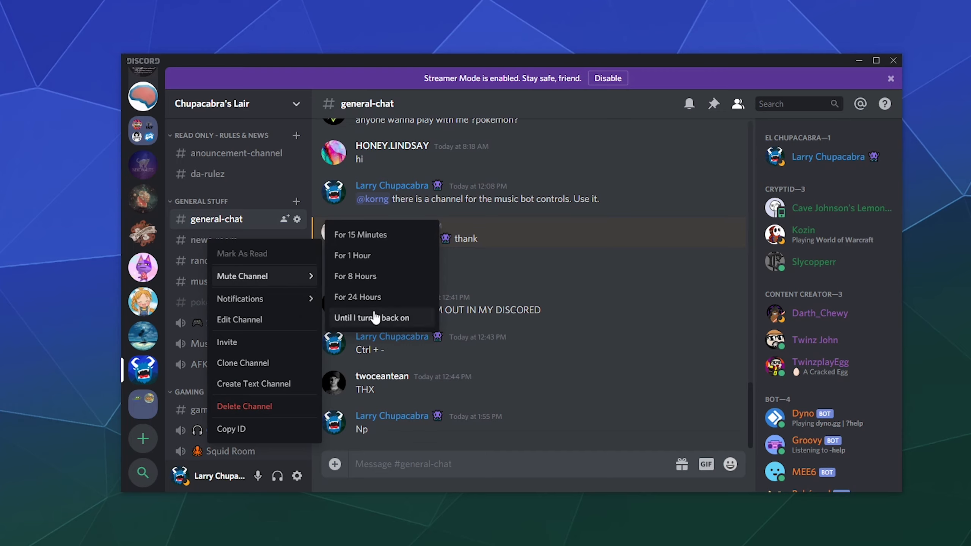
{"action": "mouse_move", "coordinate": [403, 326]}
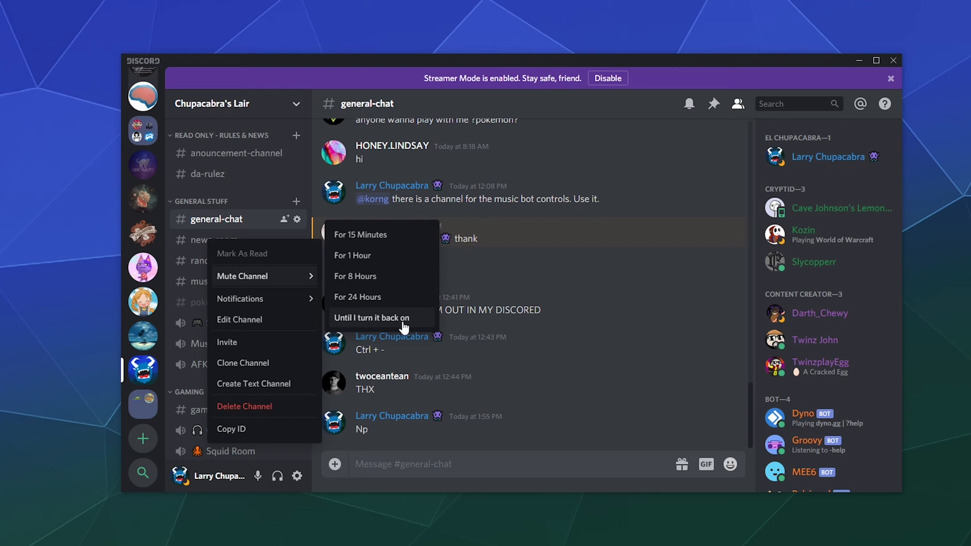
{"action": "left_click", "coordinate": [371, 318]}
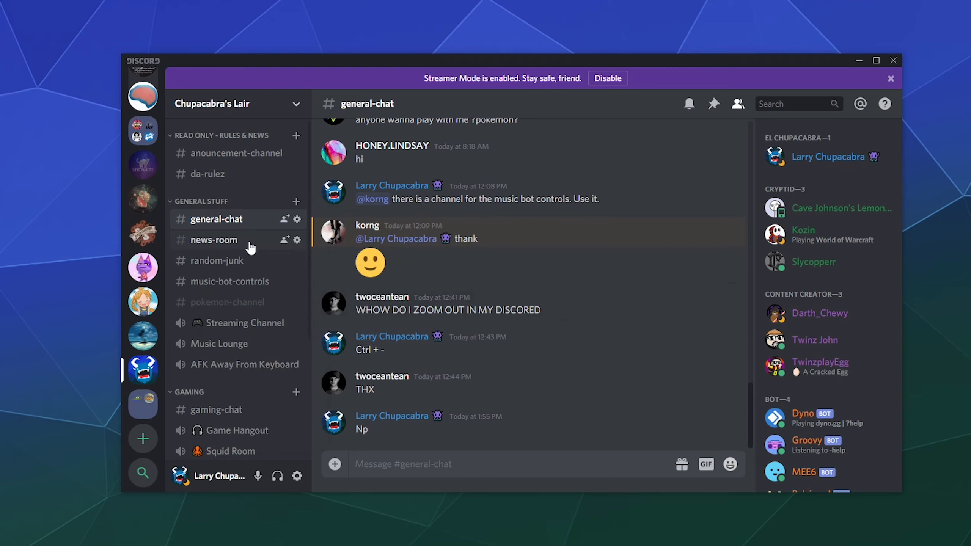
{"action": "mouse_move", "coordinate": [217, 260]}
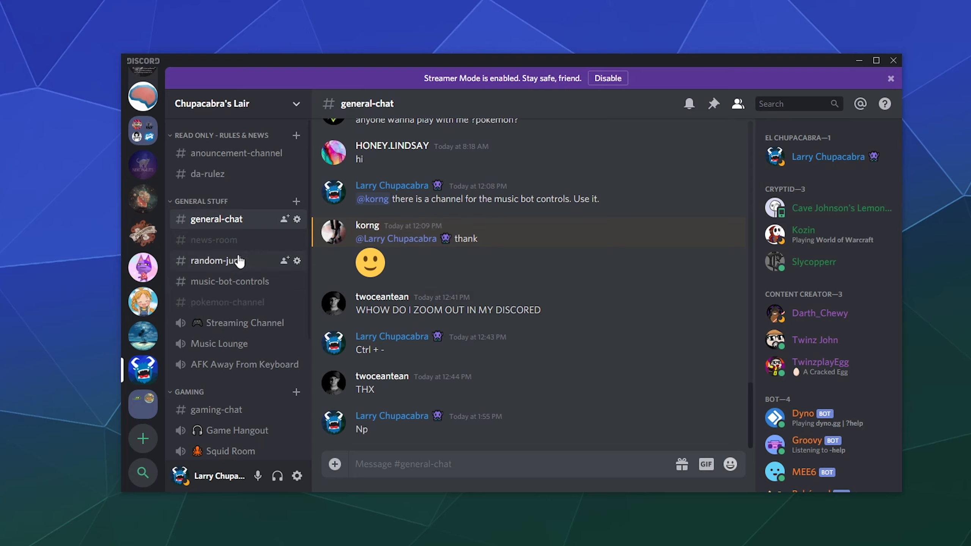
{"action": "mouse_move", "coordinate": [241, 364]}
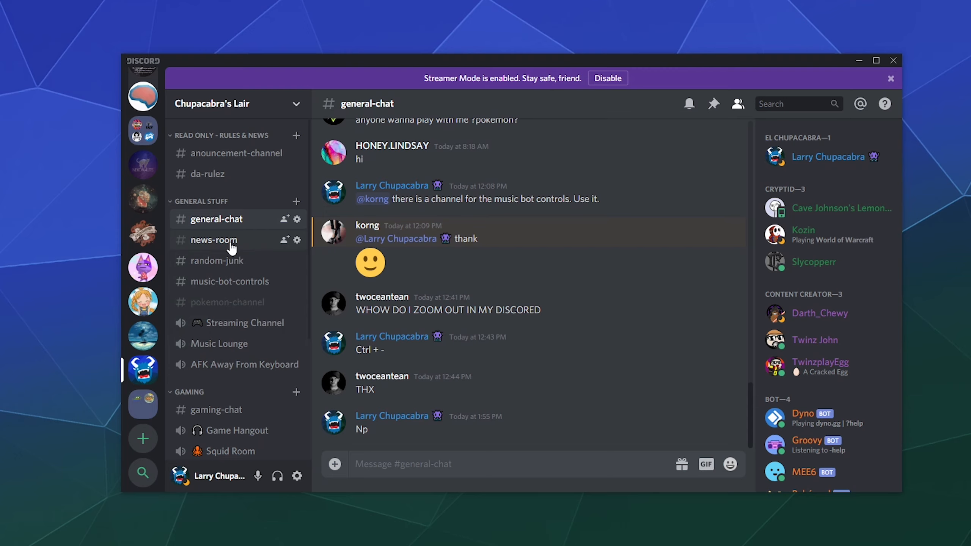
{"action": "right_click", "coordinate": [214, 240]}
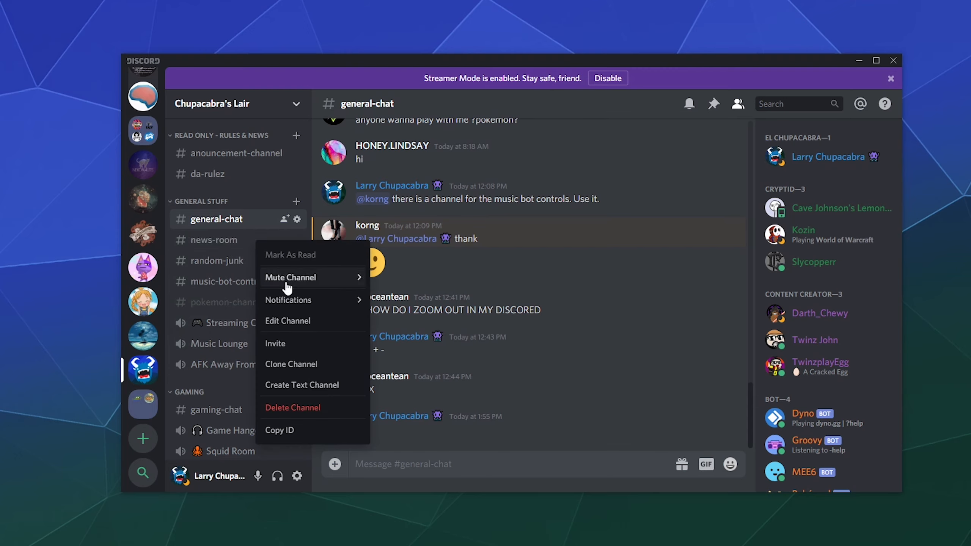
Toggle Hide Muted Channels on then off for Chupacabra's Lair from the server menu.
{"action": "left_click", "coordinate": [218, 218]}
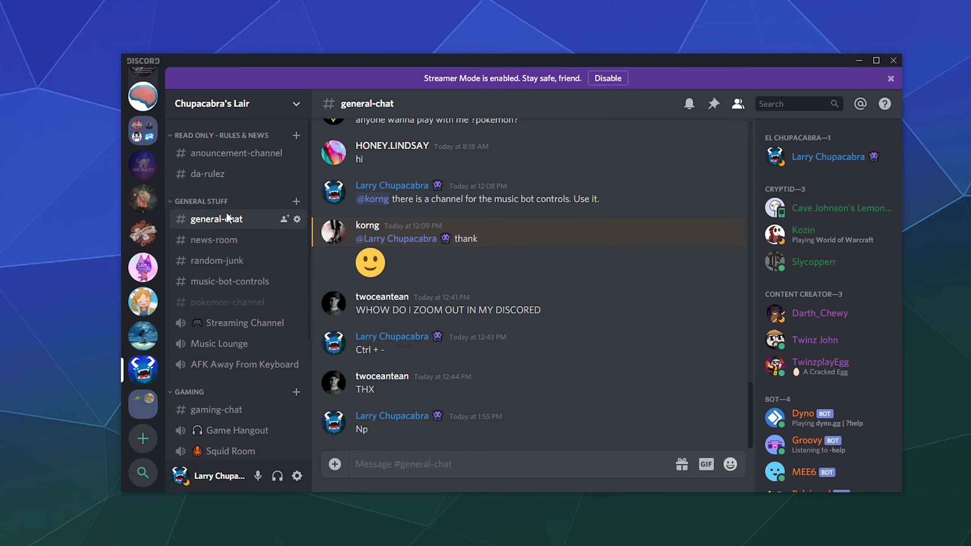
{"action": "right_click", "coordinate": [217, 218]}
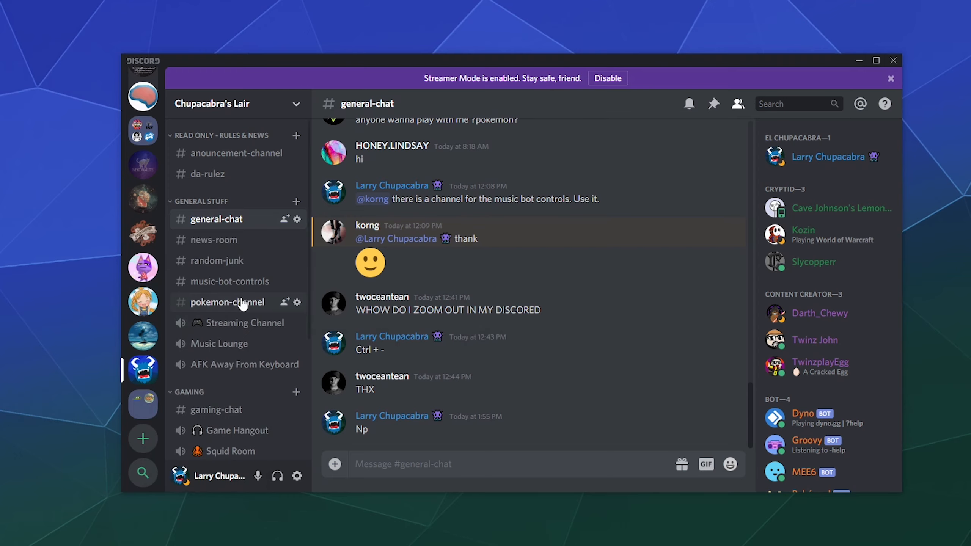
{"action": "right_click", "coordinate": [227, 302]}
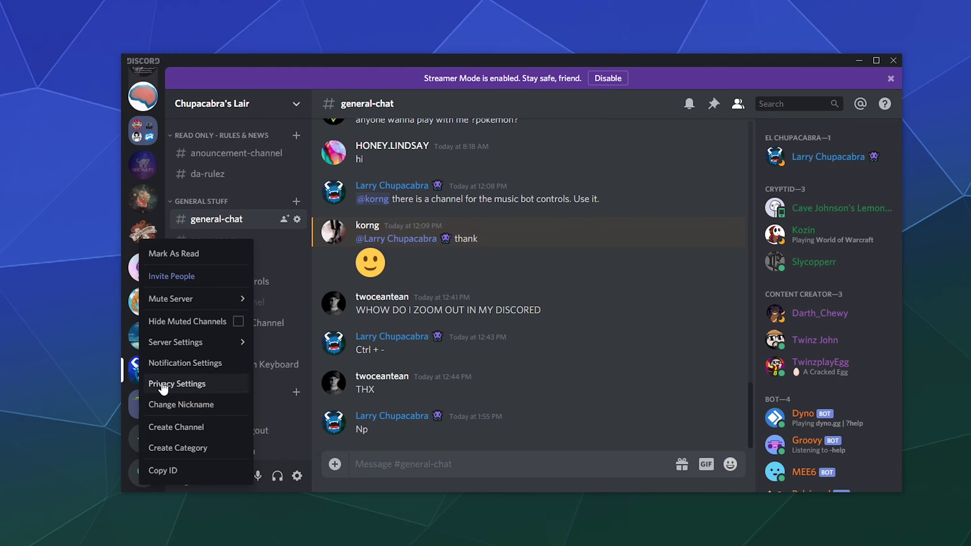
{"action": "left_click", "coordinate": [238, 322]}
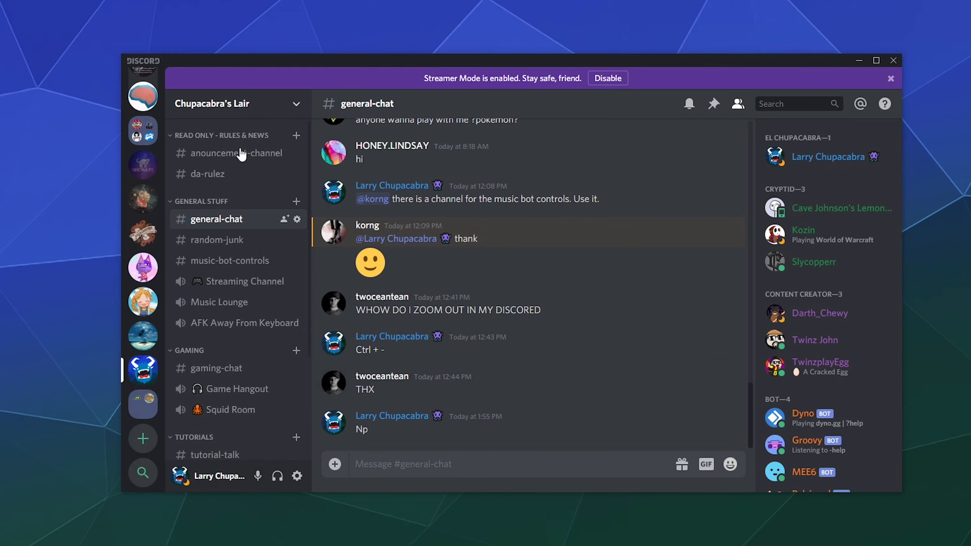
{"action": "mouse_move", "coordinate": [232, 274]}
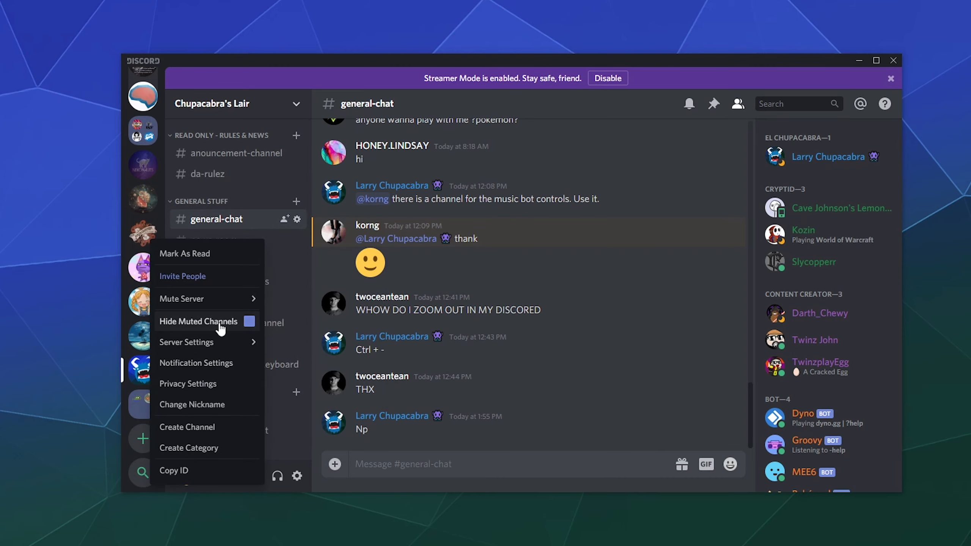
{"action": "left_click", "coordinate": [249, 322]}
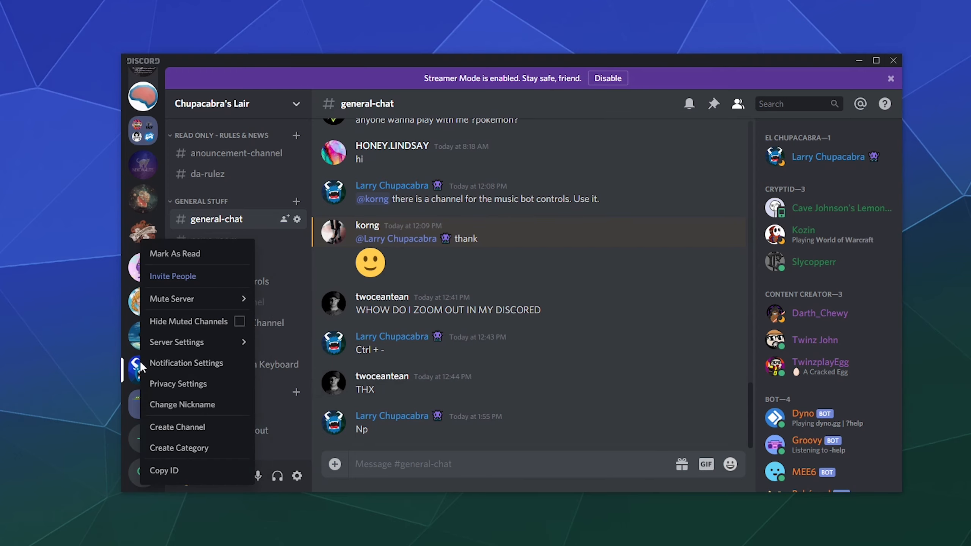
{"action": "mouse_move", "coordinate": [180, 372]}
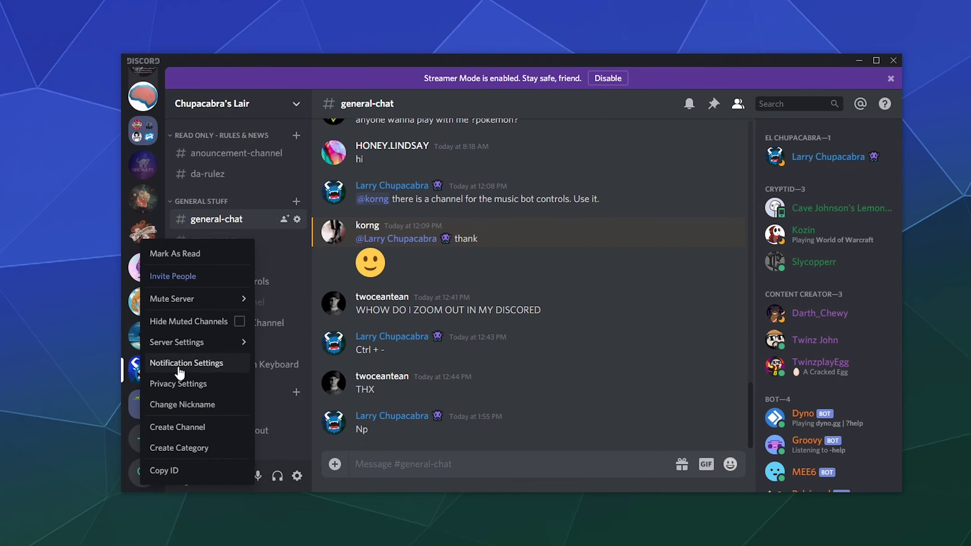
{"action": "mouse_move", "coordinate": [214, 369]}
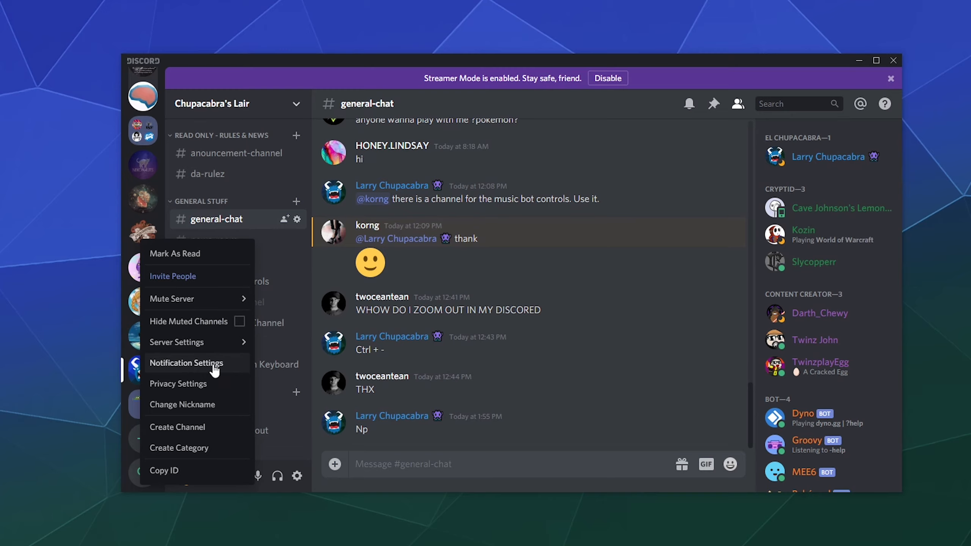
{"action": "left_click", "coordinate": [186, 363]}
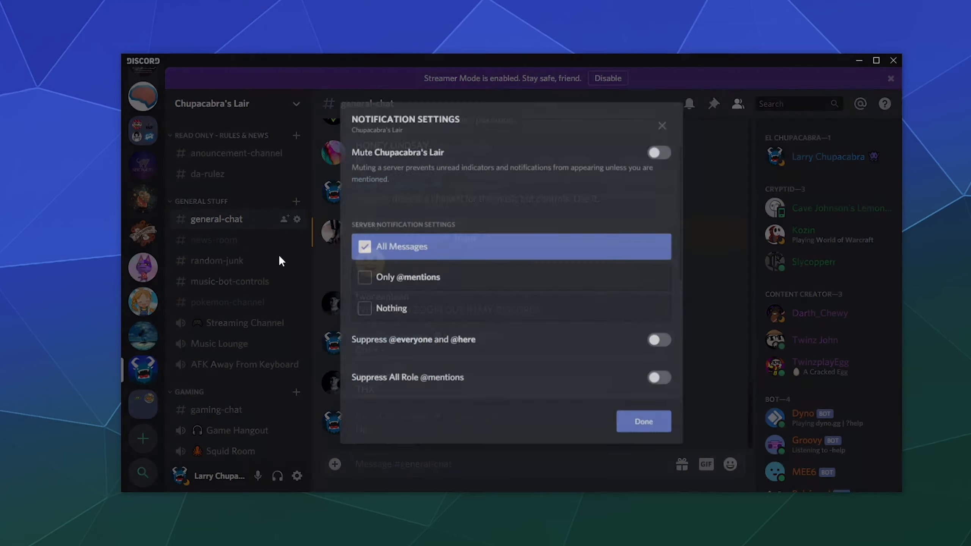
Remove the news-room override and add a muted gaming-chat override.
{"action": "scroll", "scroll_direction": "down", "scroll_amount": 3}
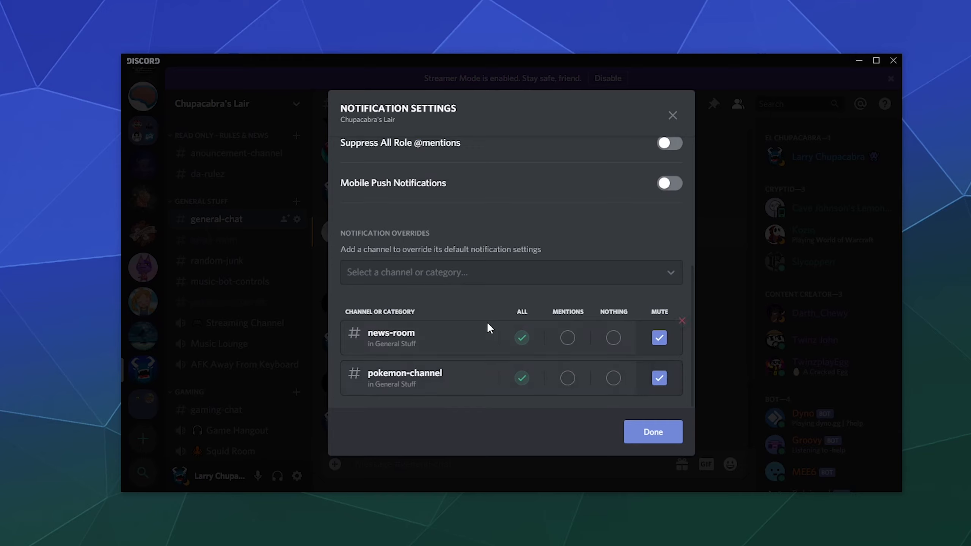
{"action": "left_click", "coordinate": [660, 338]}
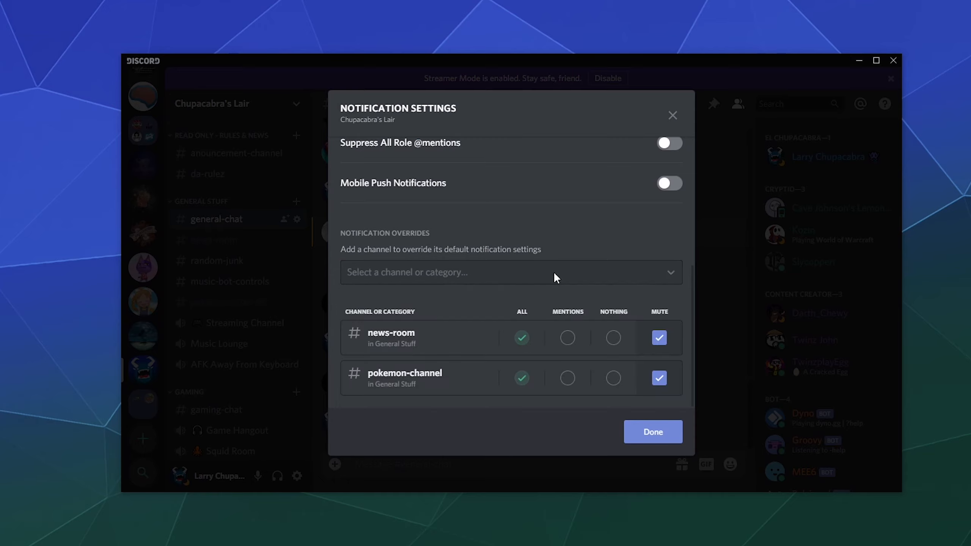
{"action": "scroll", "scroll_direction": "up", "scroll_amount": 3}
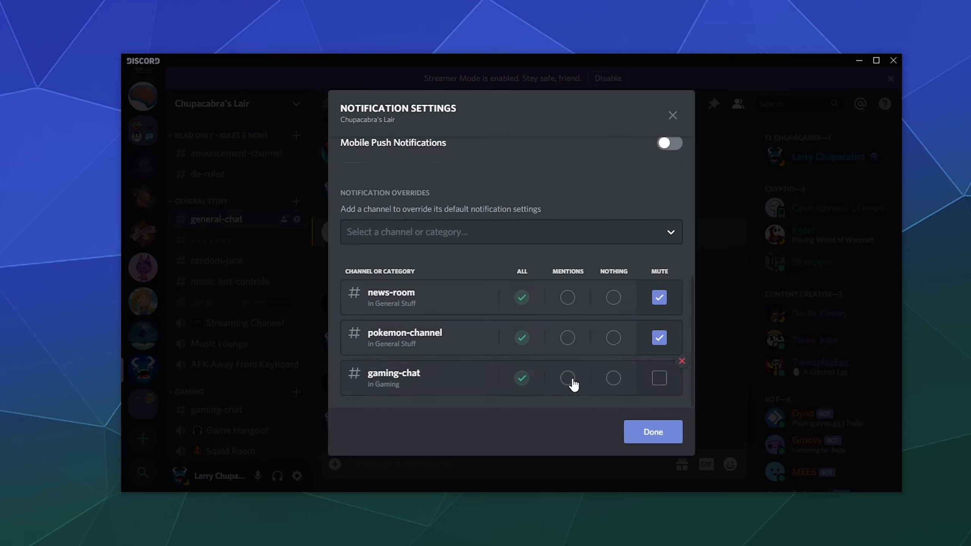
{"action": "left_click", "coordinate": [612, 378]}
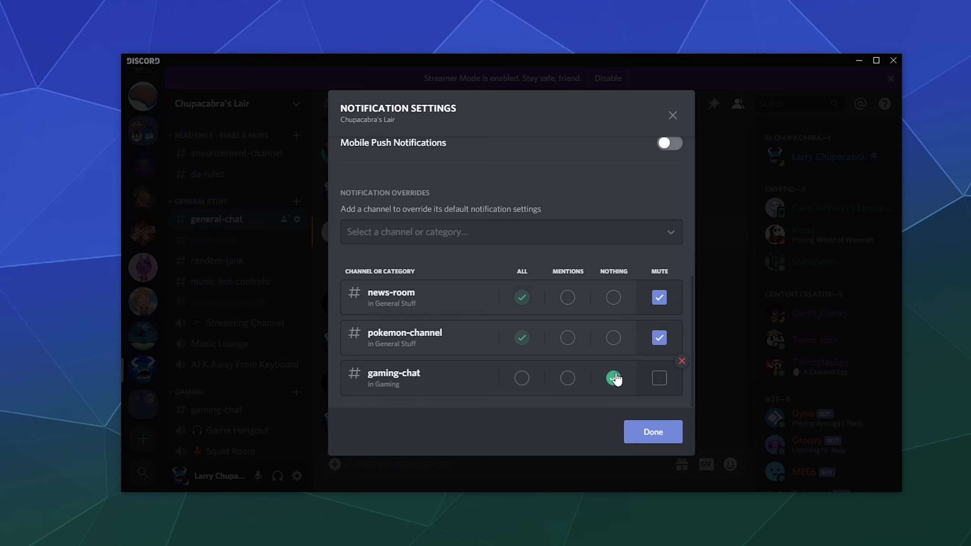
{"action": "left_click", "coordinate": [613, 379]}
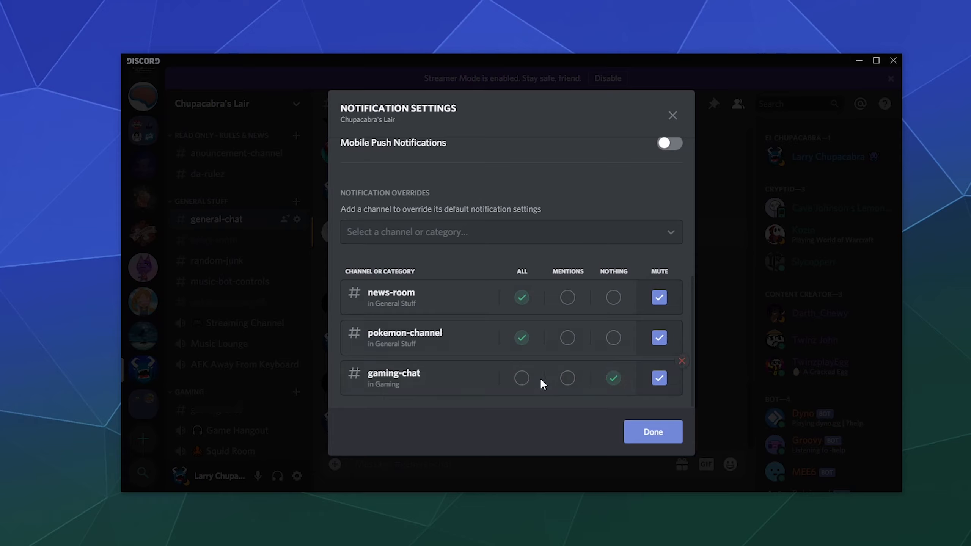
{"action": "mouse_move", "coordinate": [521, 369]}
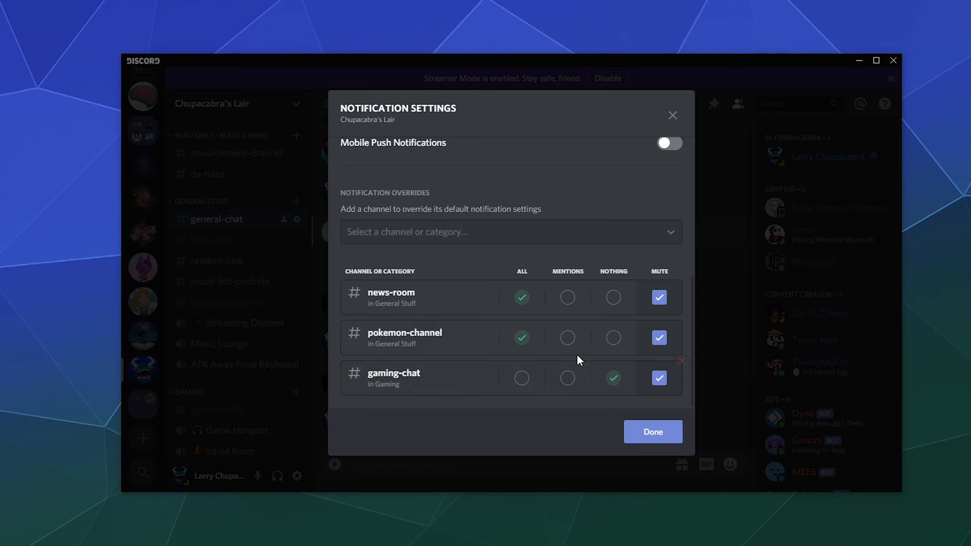
{"action": "mouse_move", "coordinate": [576, 382]}
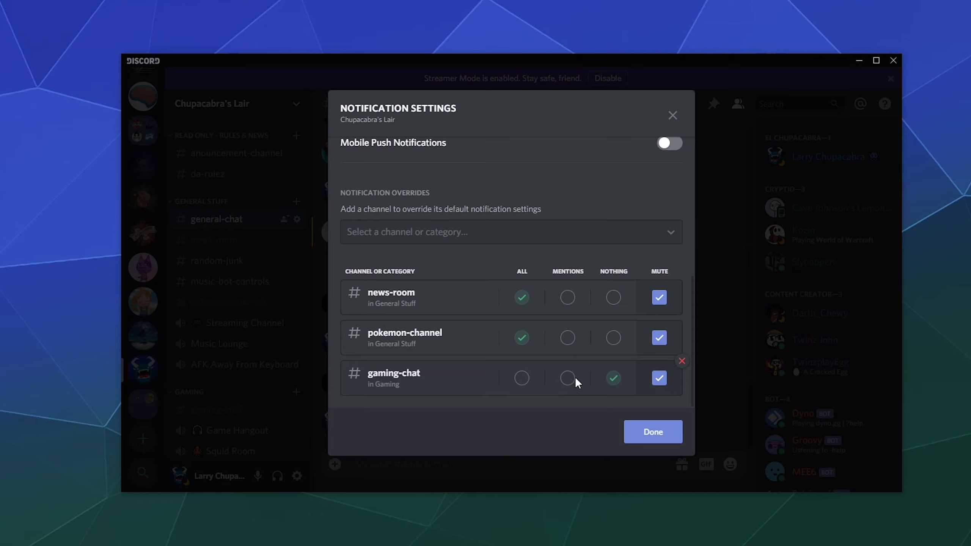
Remove the gaming-chat override so only pokemon-channel stays muted, and confirm with Done.
{"action": "left_click", "coordinate": [523, 378]}
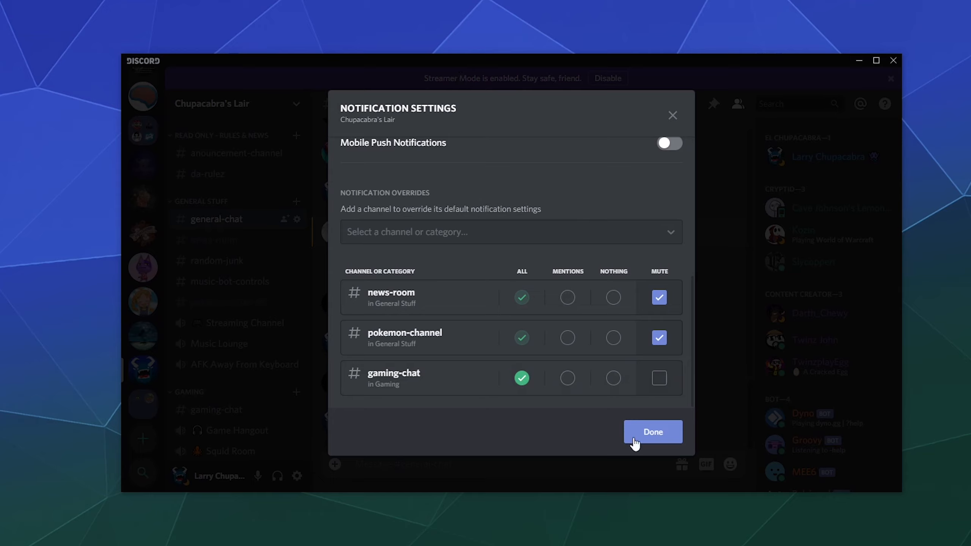
{"action": "left_click", "coordinate": [659, 379]}
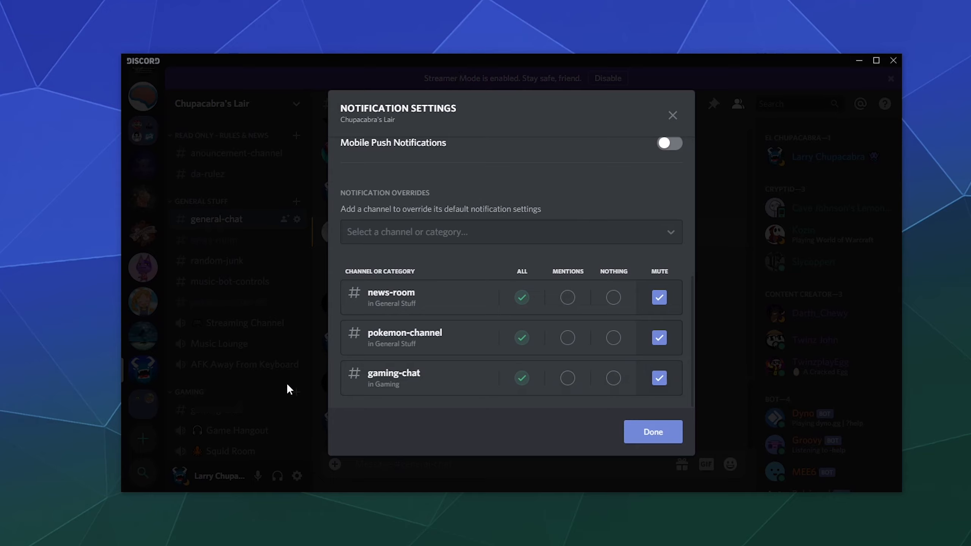
{"action": "scroll", "scroll_direction": "up", "scroll_amount": 3}
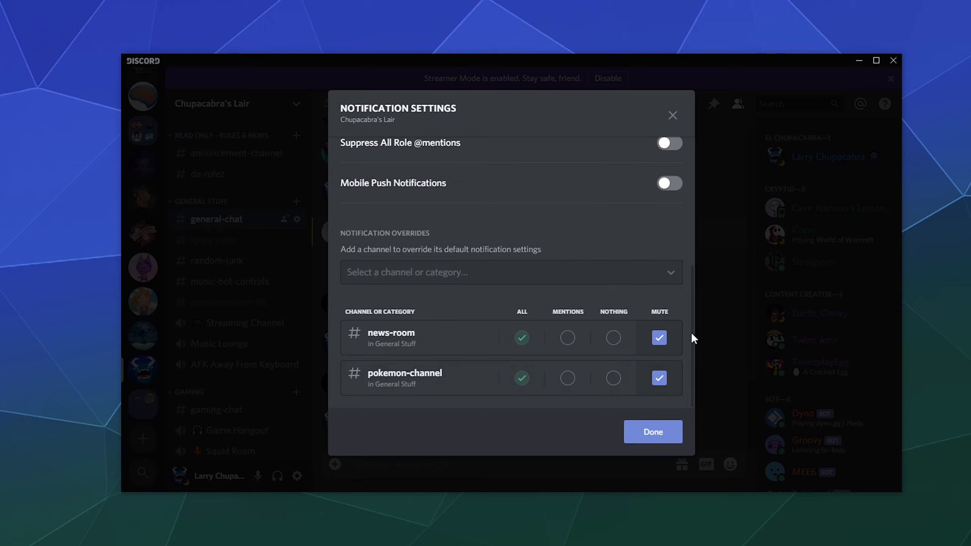
{"action": "scroll", "scroll_direction": "up", "scroll_amount": 3}
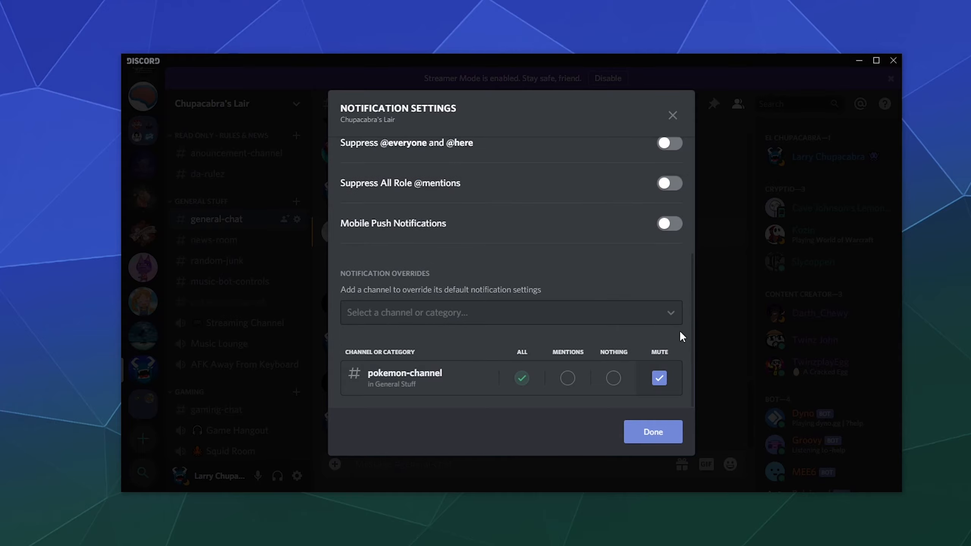
{"action": "mouse_move", "coordinate": [653, 432]}
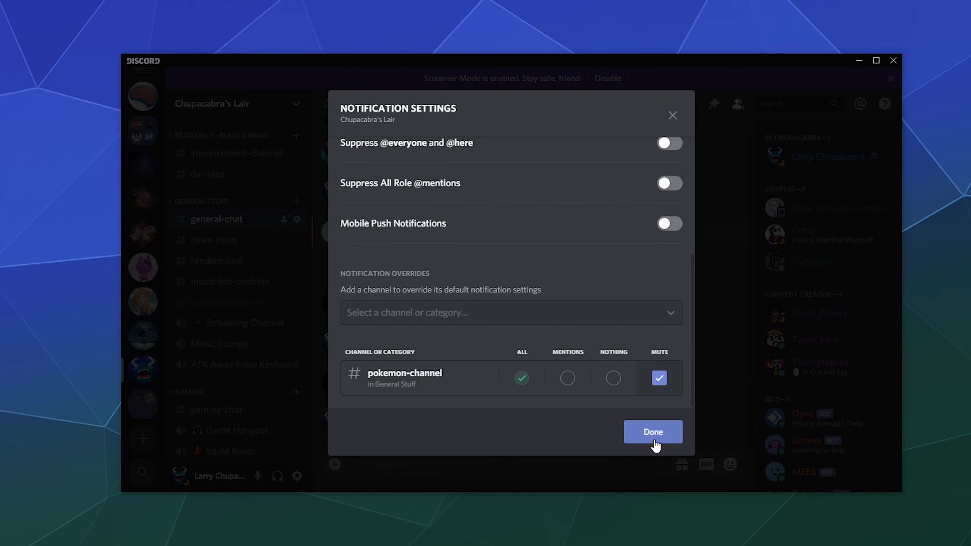
{"action": "left_click", "coordinate": [652, 431]}
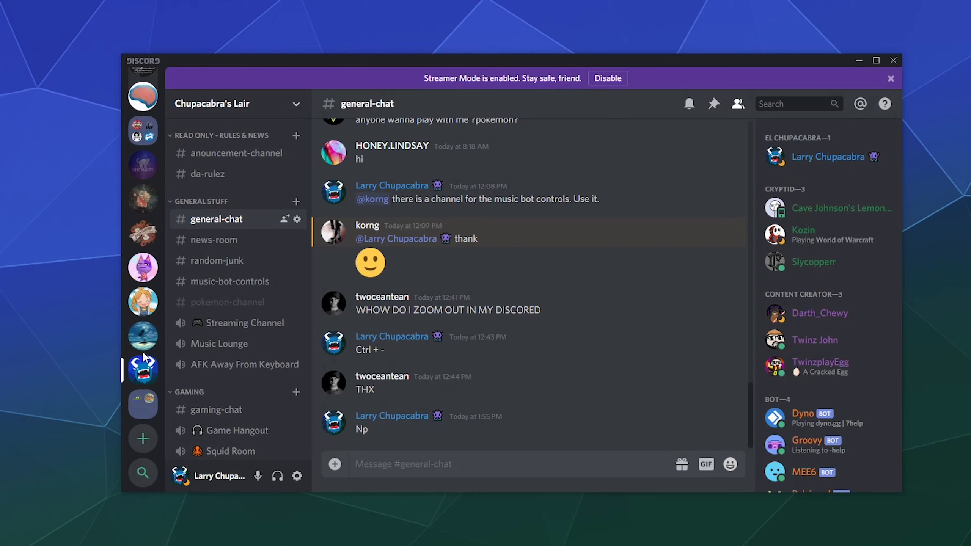
{"action": "mouse_move", "coordinate": [144, 370]}
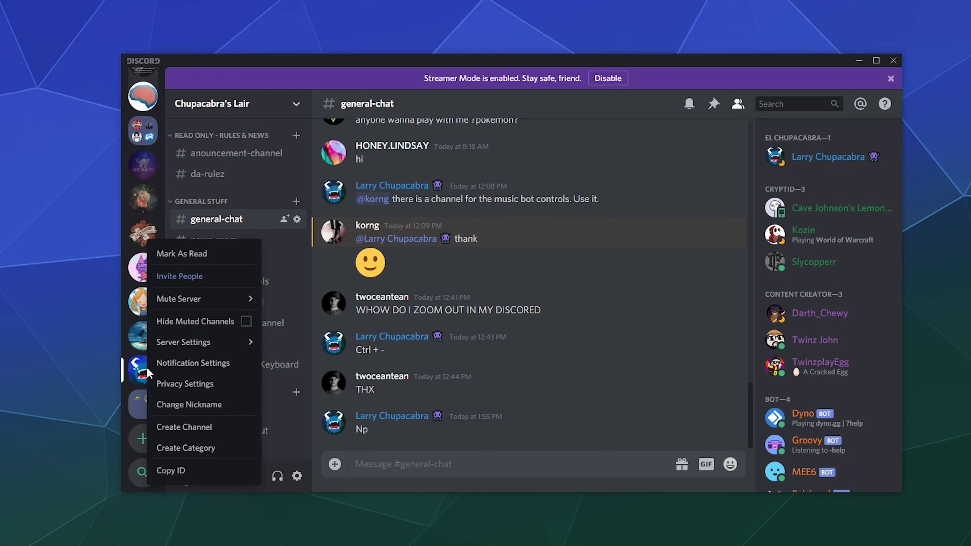
{"action": "mouse_move", "coordinate": [295, 67]}
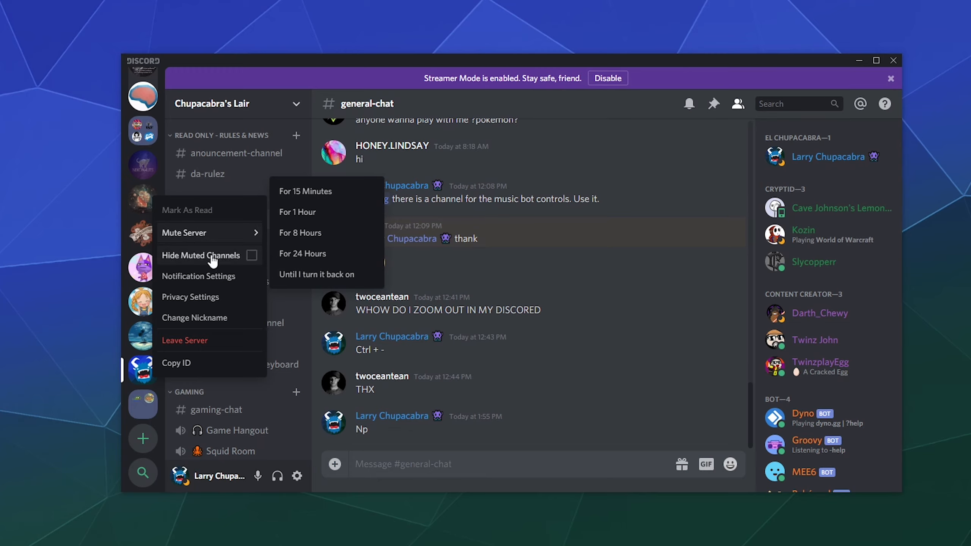
{"action": "left_click", "coordinate": [191, 296]}
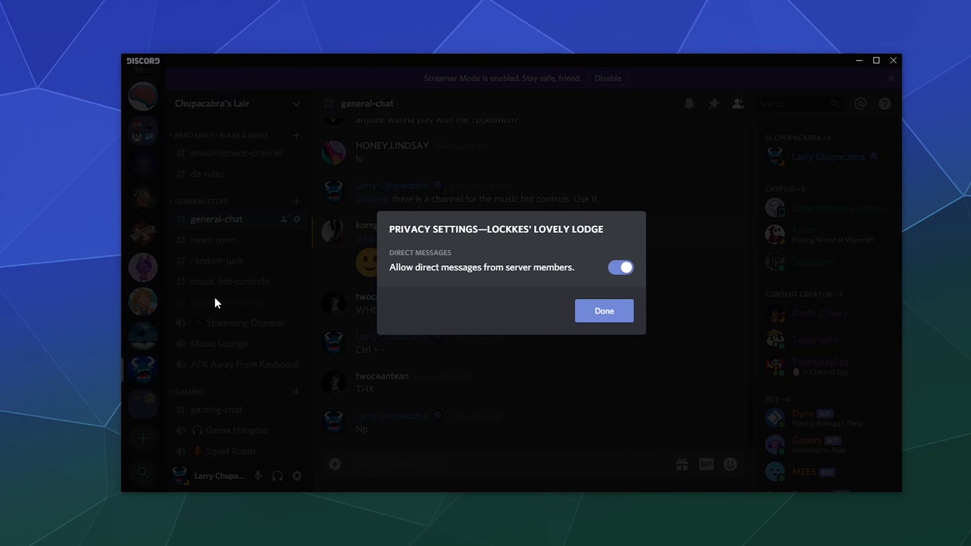
{"action": "mouse_move", "coordinate": [573, 298]}
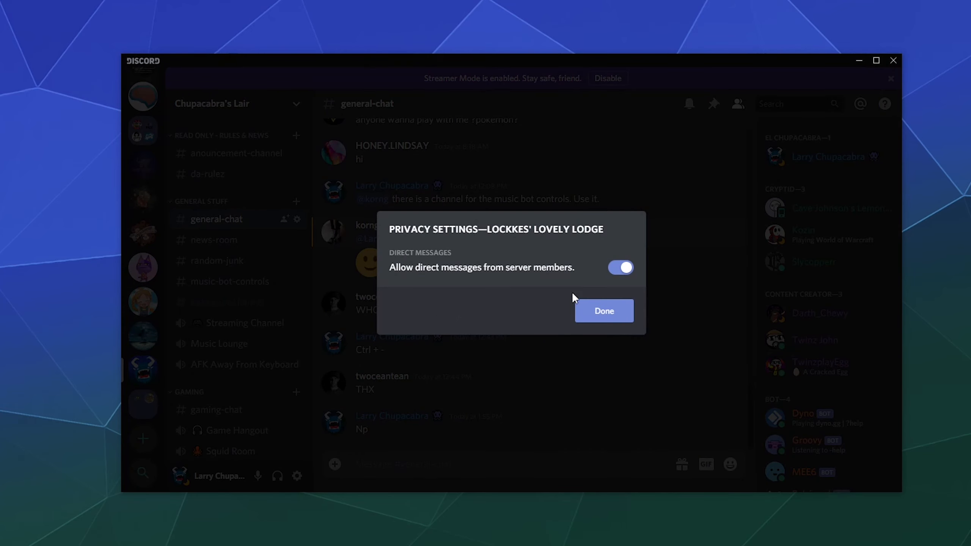
{"action": "mouse_move", "coordinate": [599, 283]}
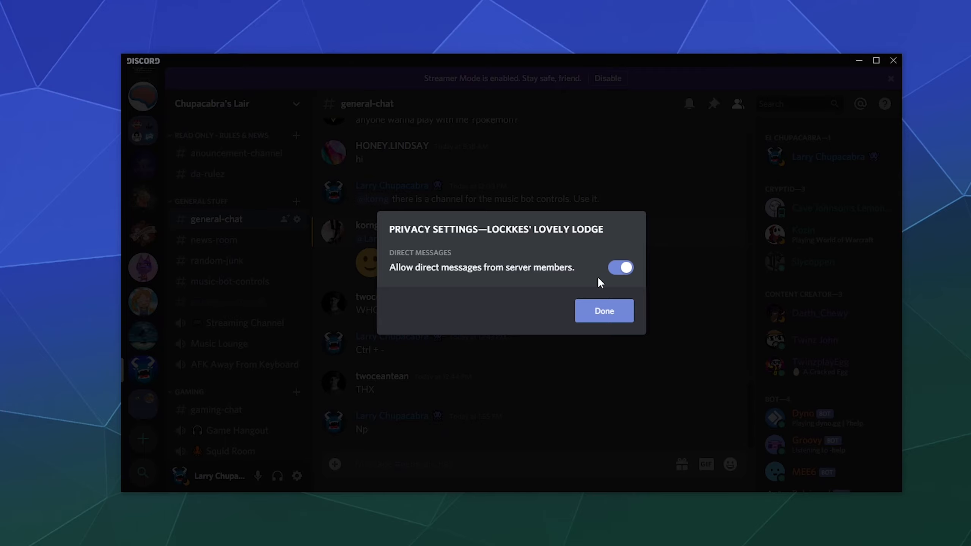
{"action": "left_click", "coordinate": [603, 311]}
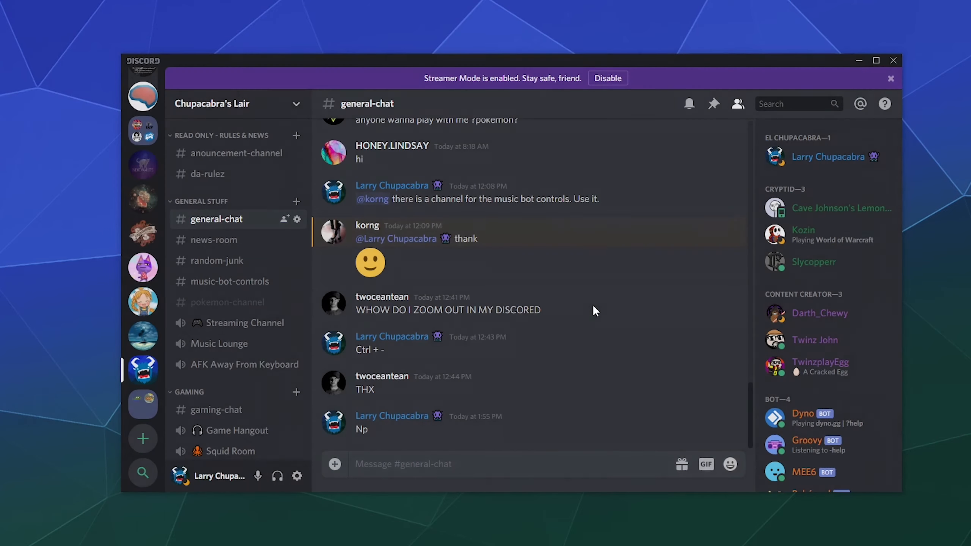
{"action": "mouse_move", "coordinate": [603, 308]}
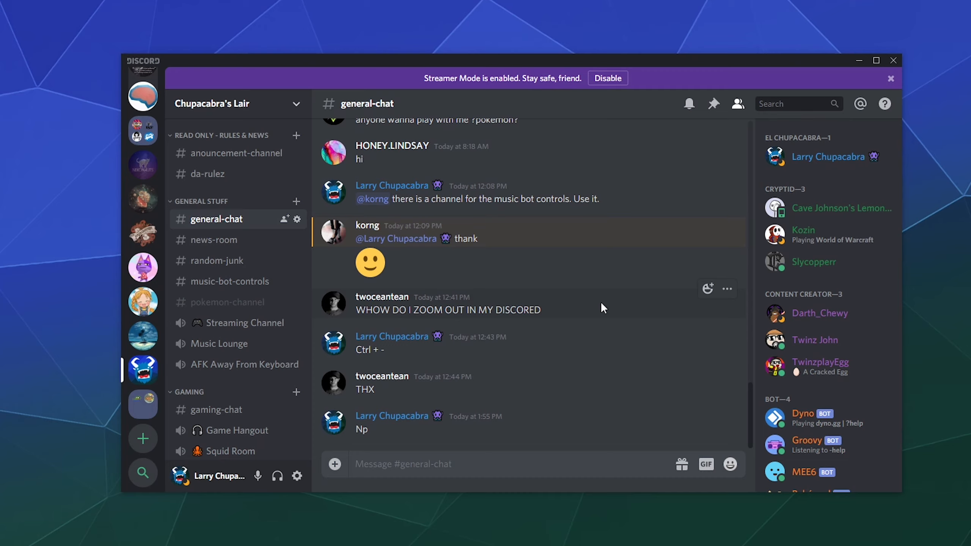
{"action": "mouse_move", "coordinate": [570, 363]}
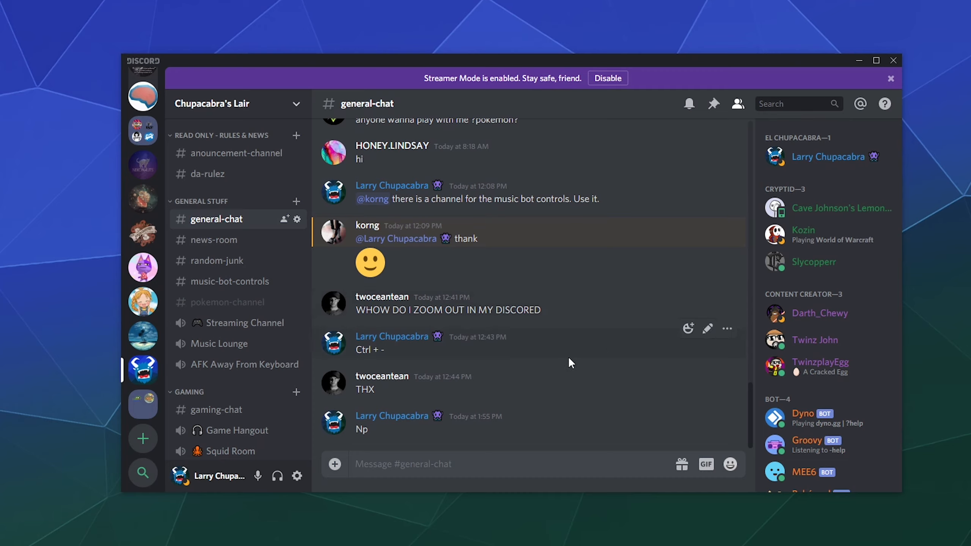
{"action": "mouse_move", "coordinate": [65, 322]}
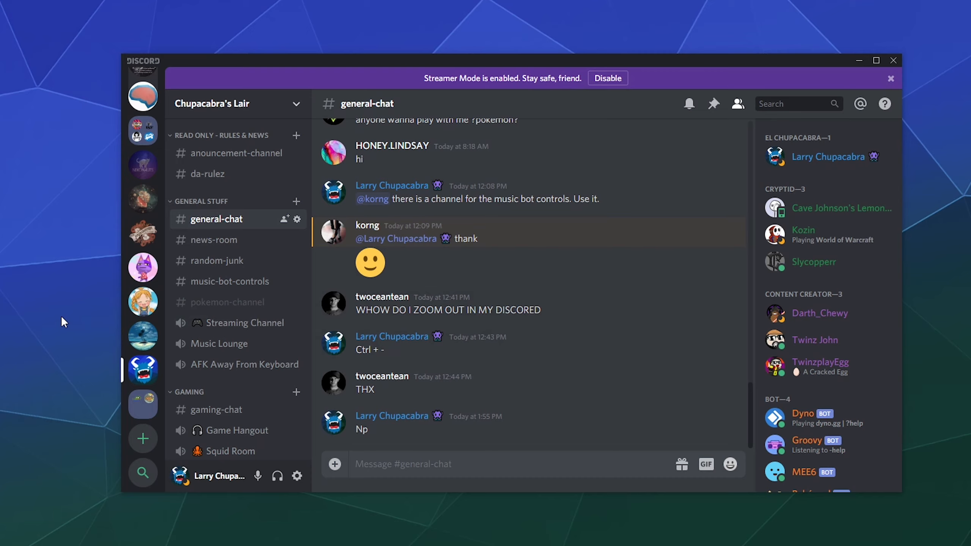